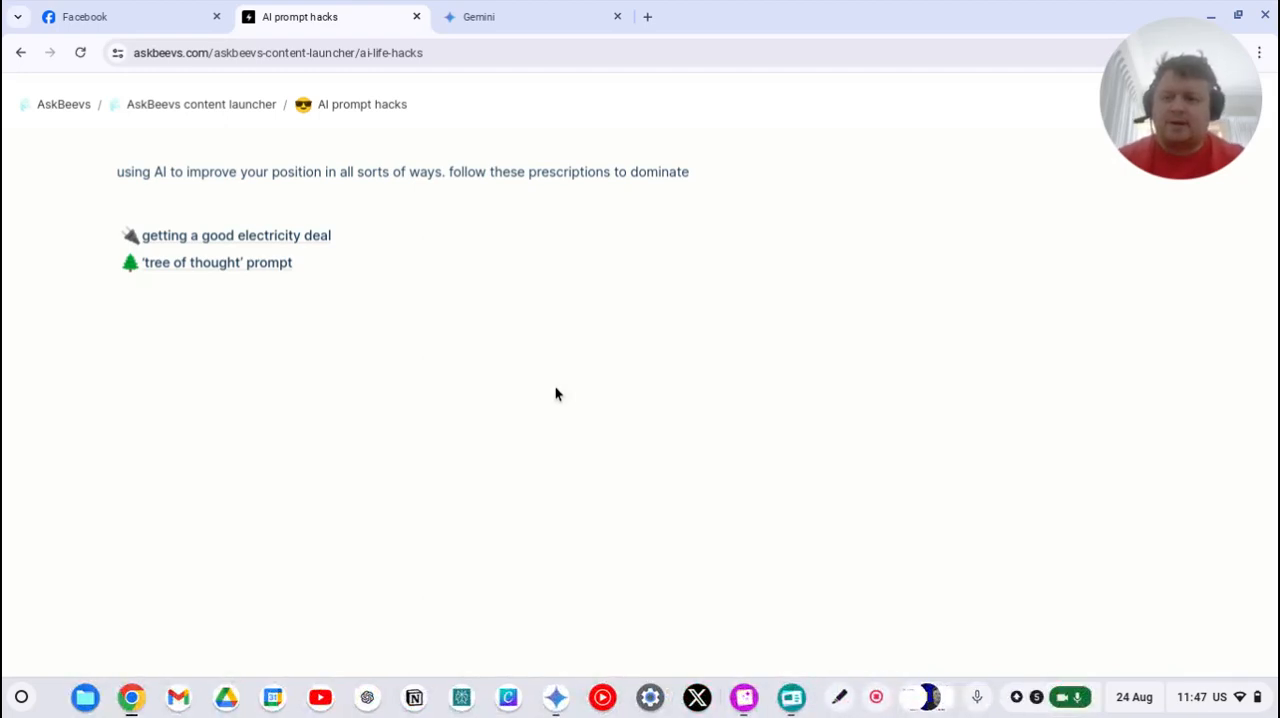
mouse_move(390, 340)
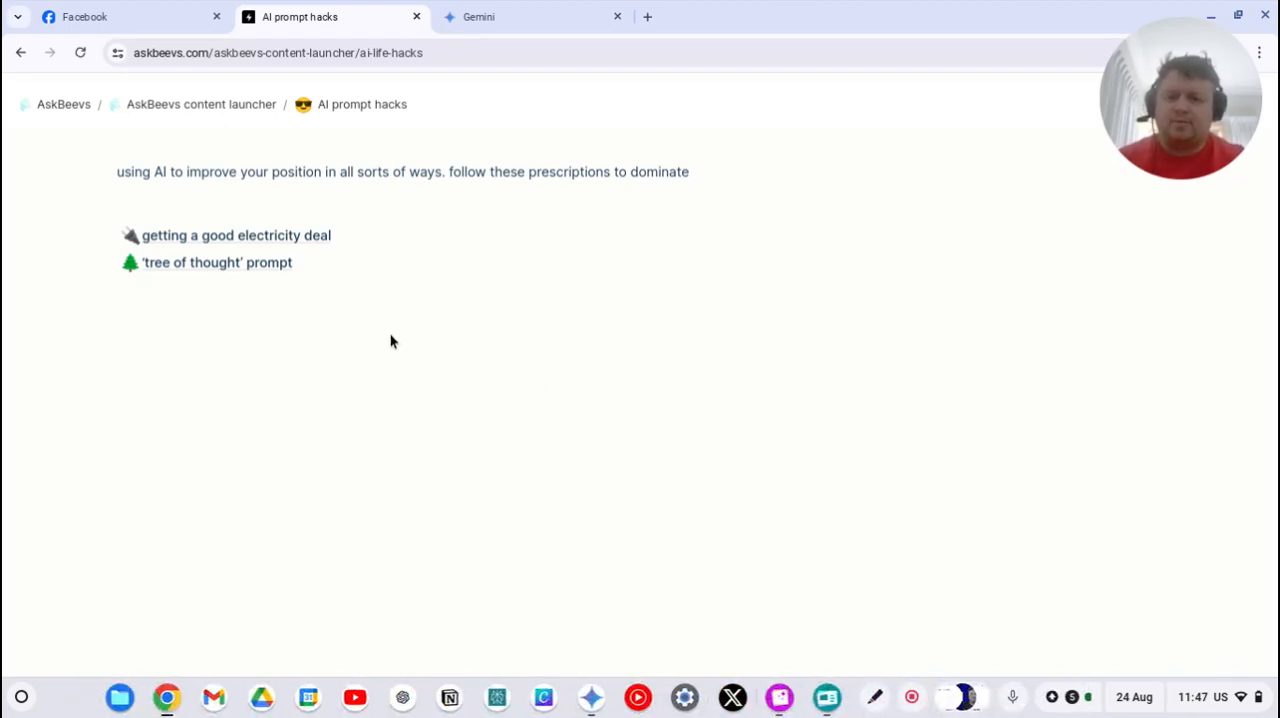
mouse_move(276, 262)
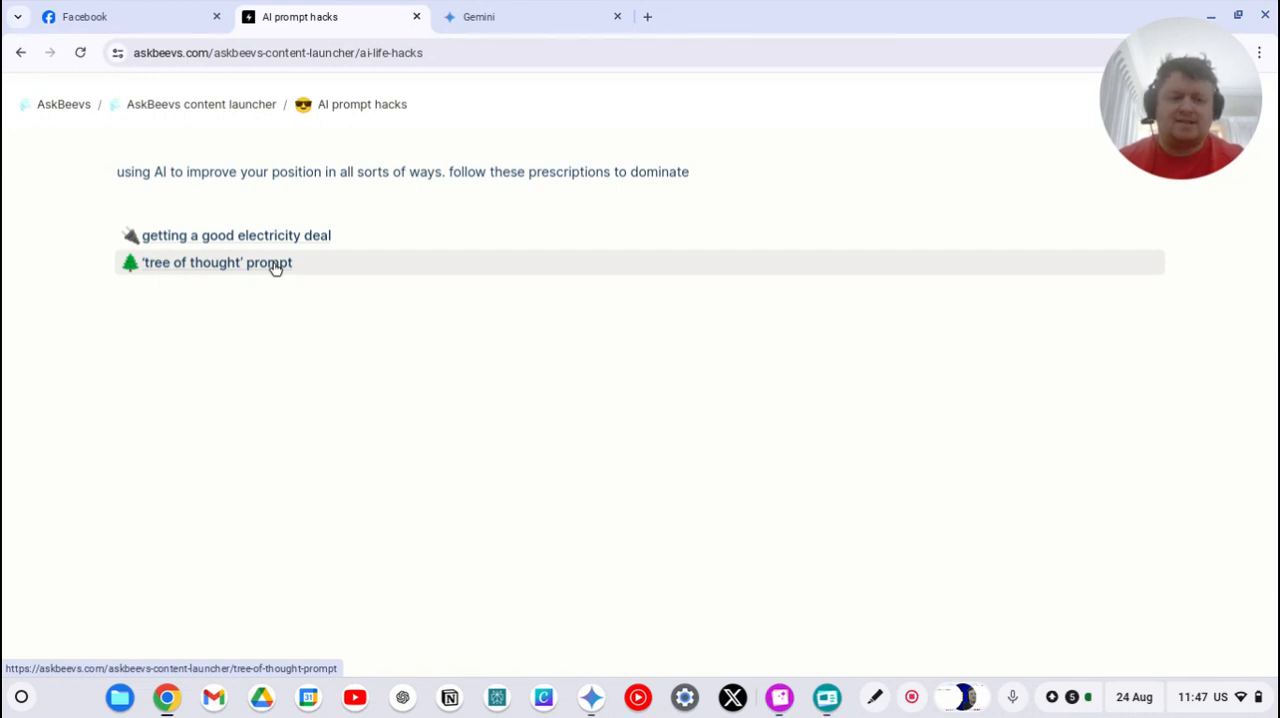
View the AskBeevs 'tree of thought' prompt guide from its start, showing the root thought and branches.
click(216, 262)
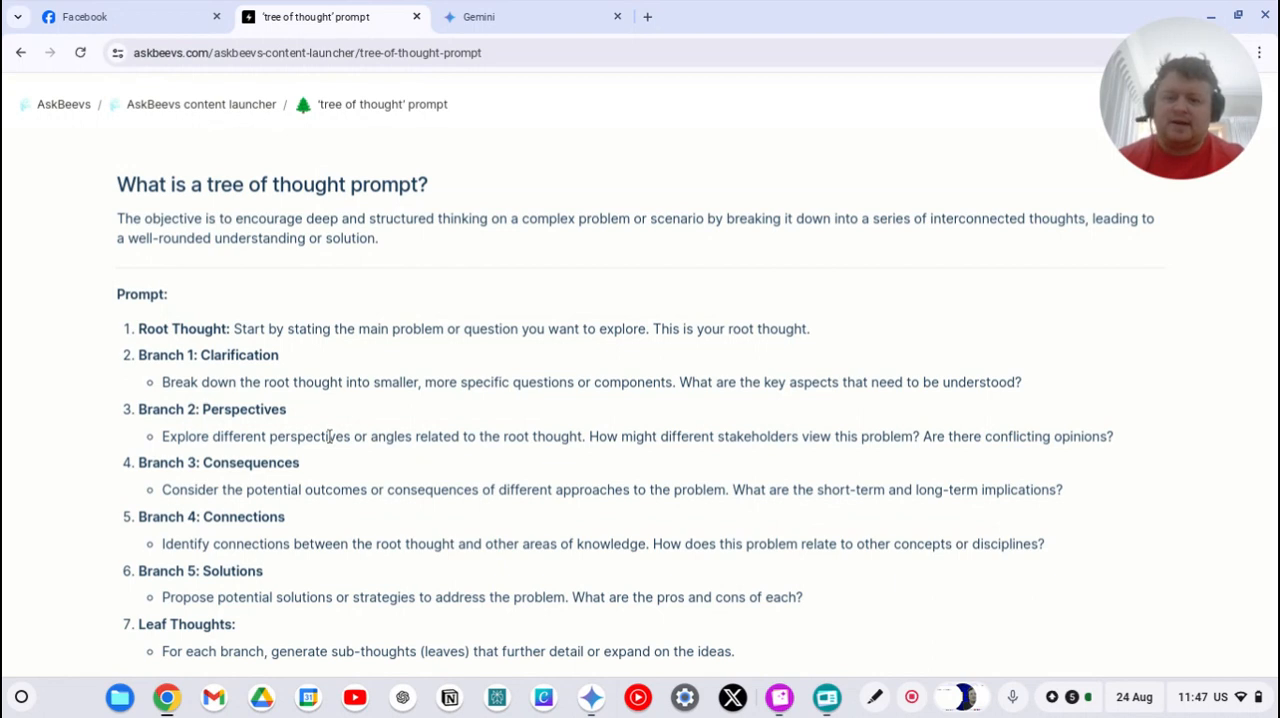
mouse_move(710, 224)
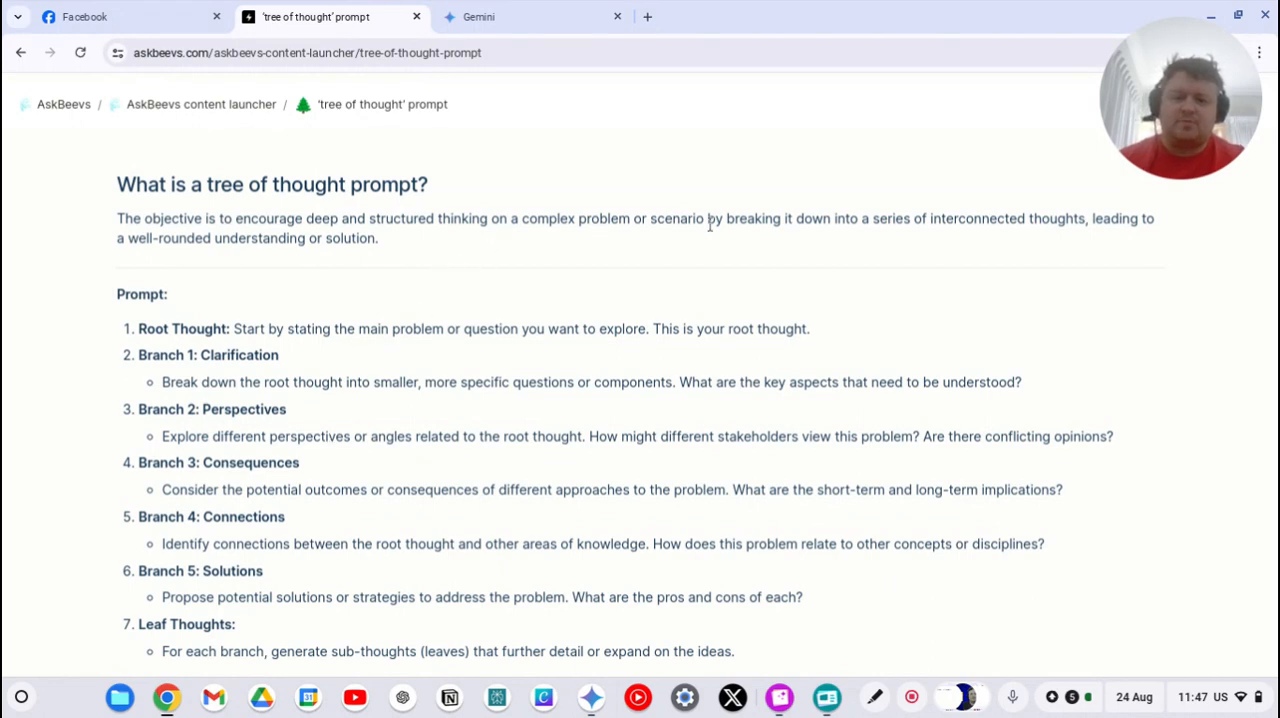
mouse_move(900, 238)
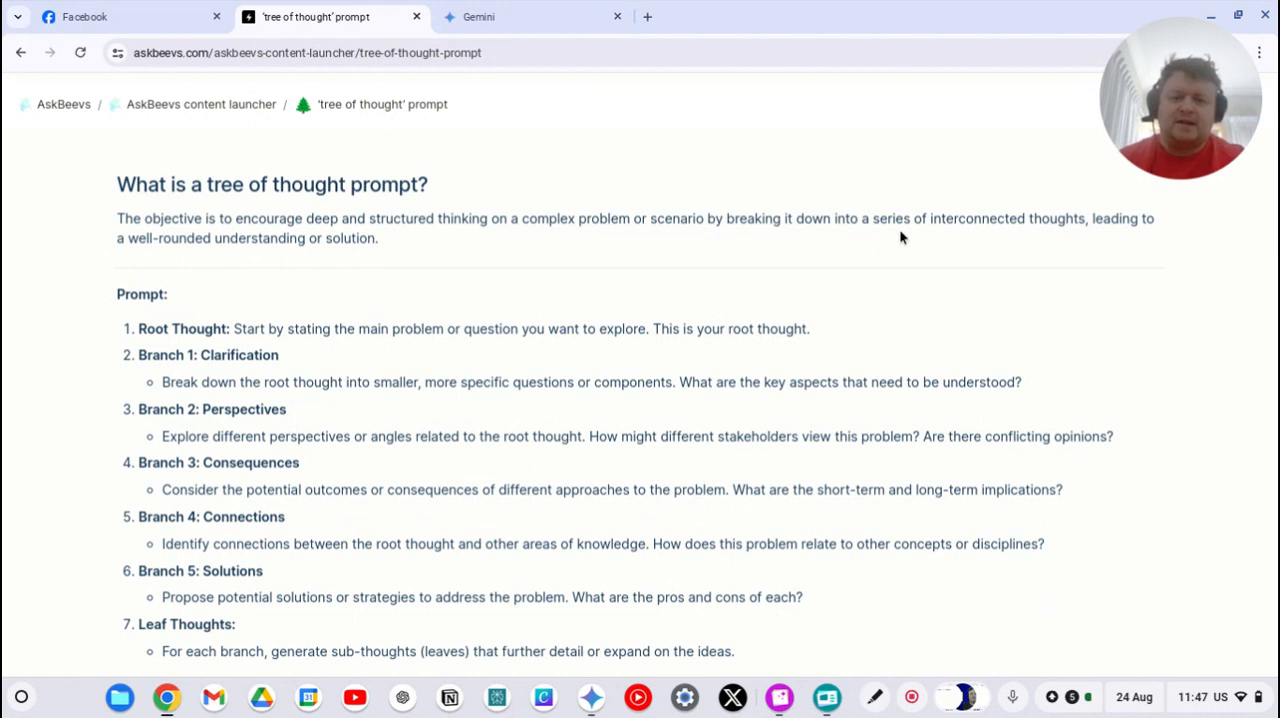
mouse_move(968, 262)
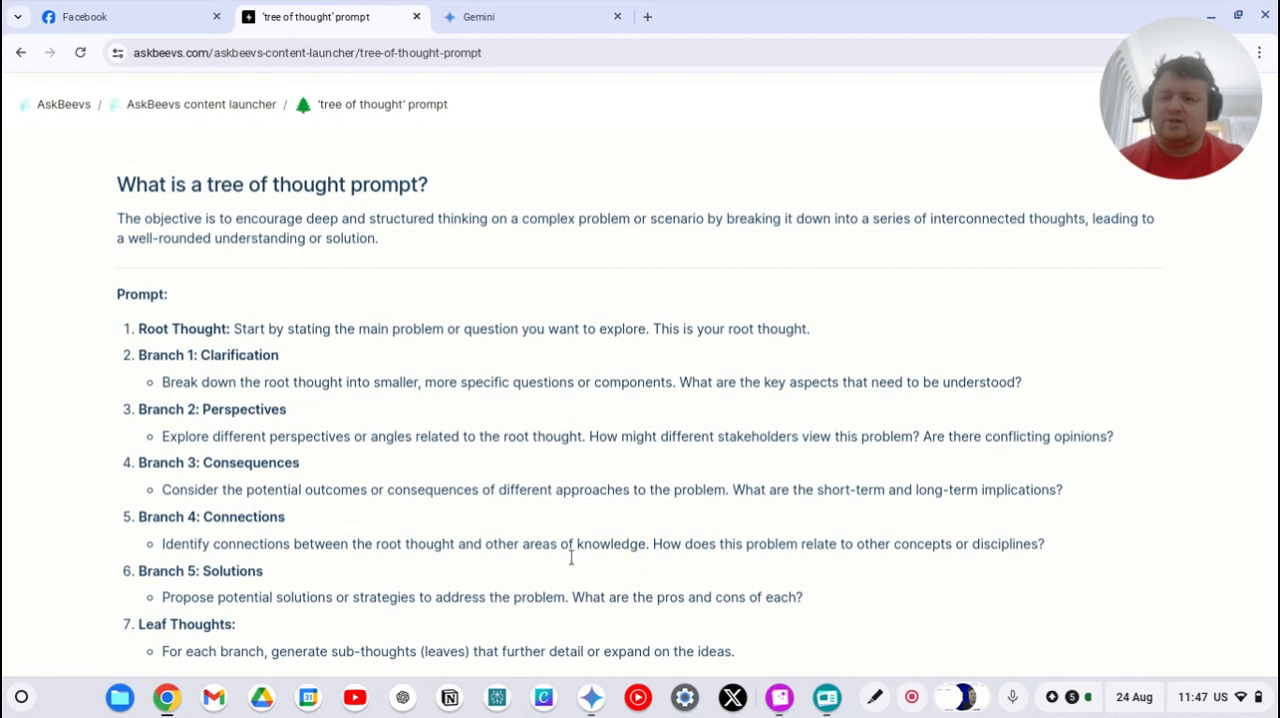
scroll(up, 3)
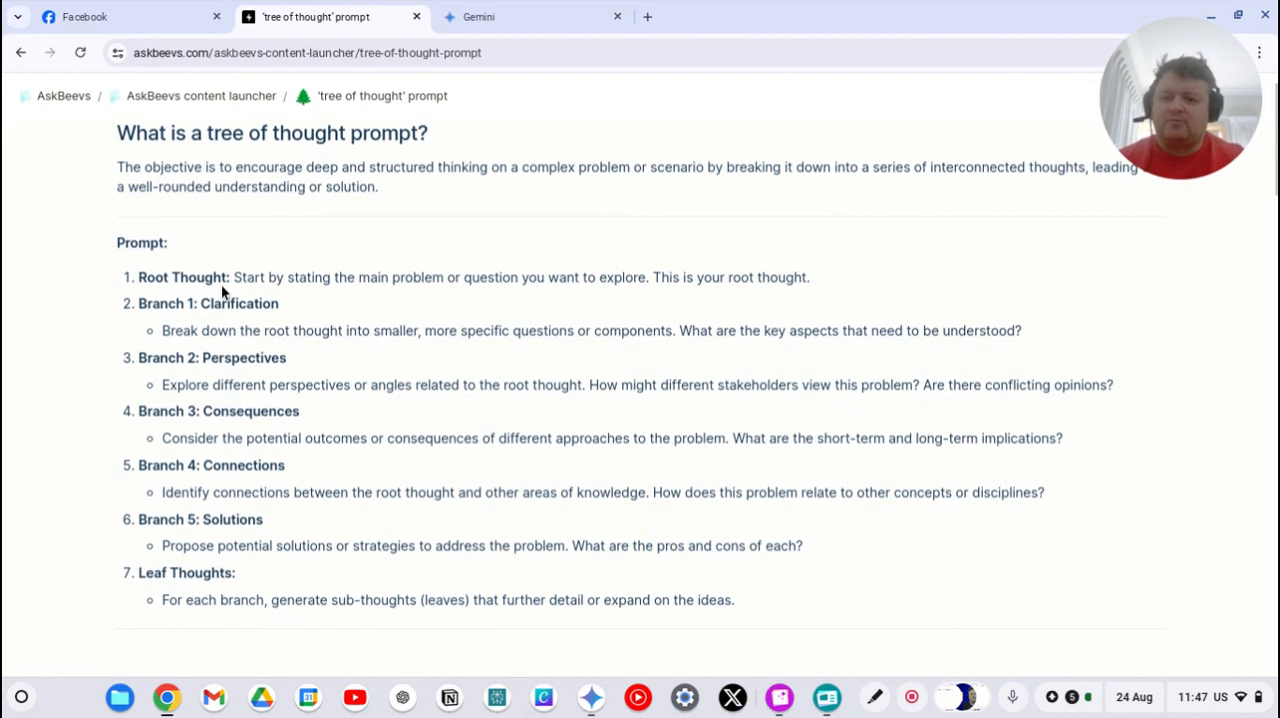
mouse_move(248, 284)
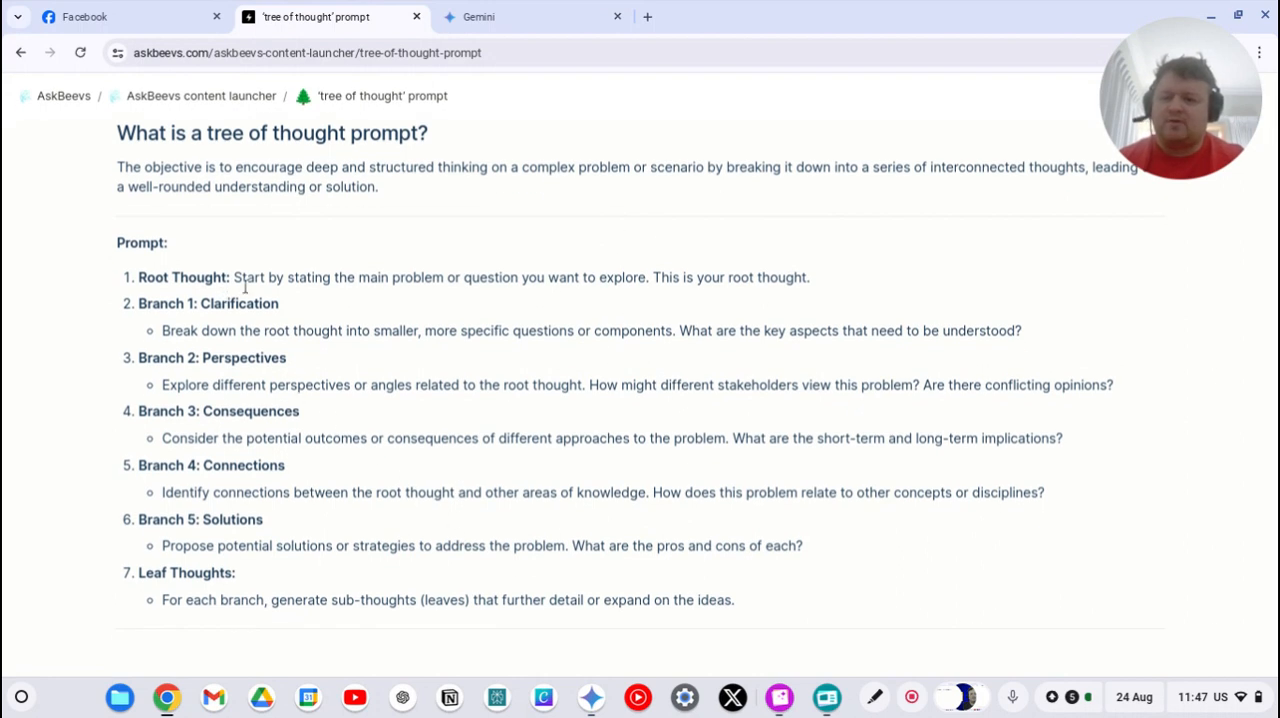
mouse_move(352, 336)
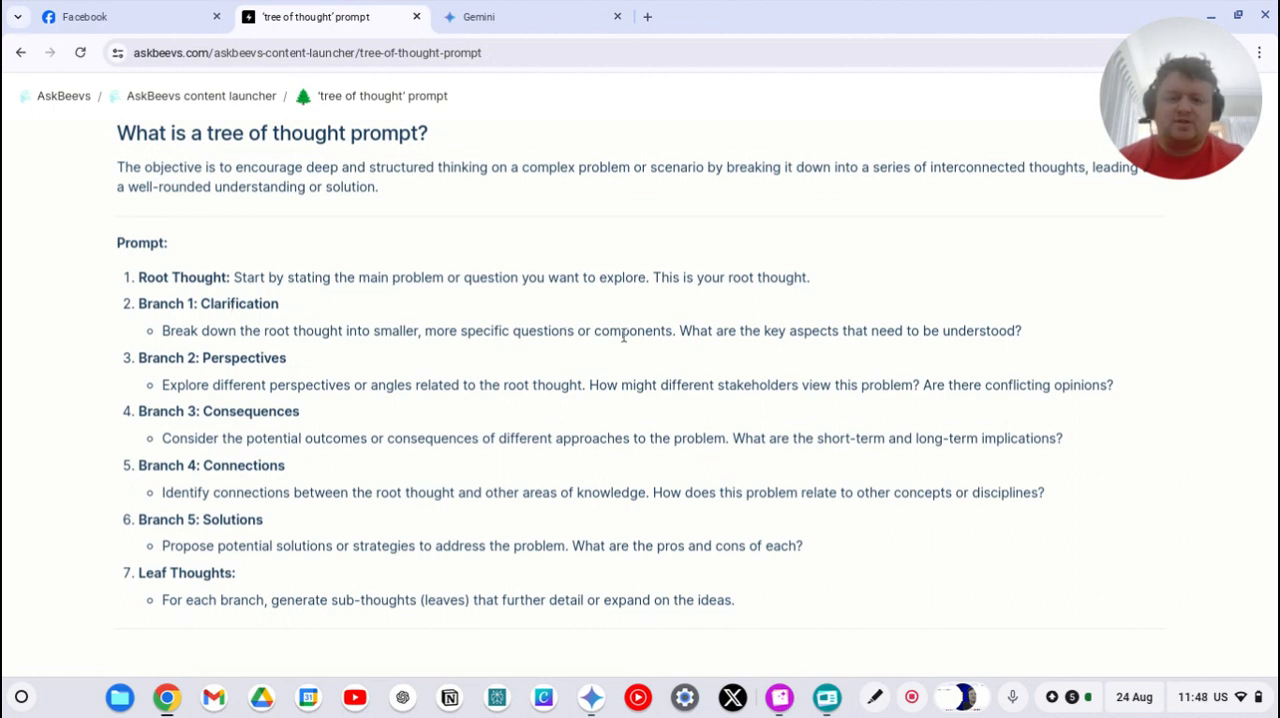
mouse_move(868, 330)
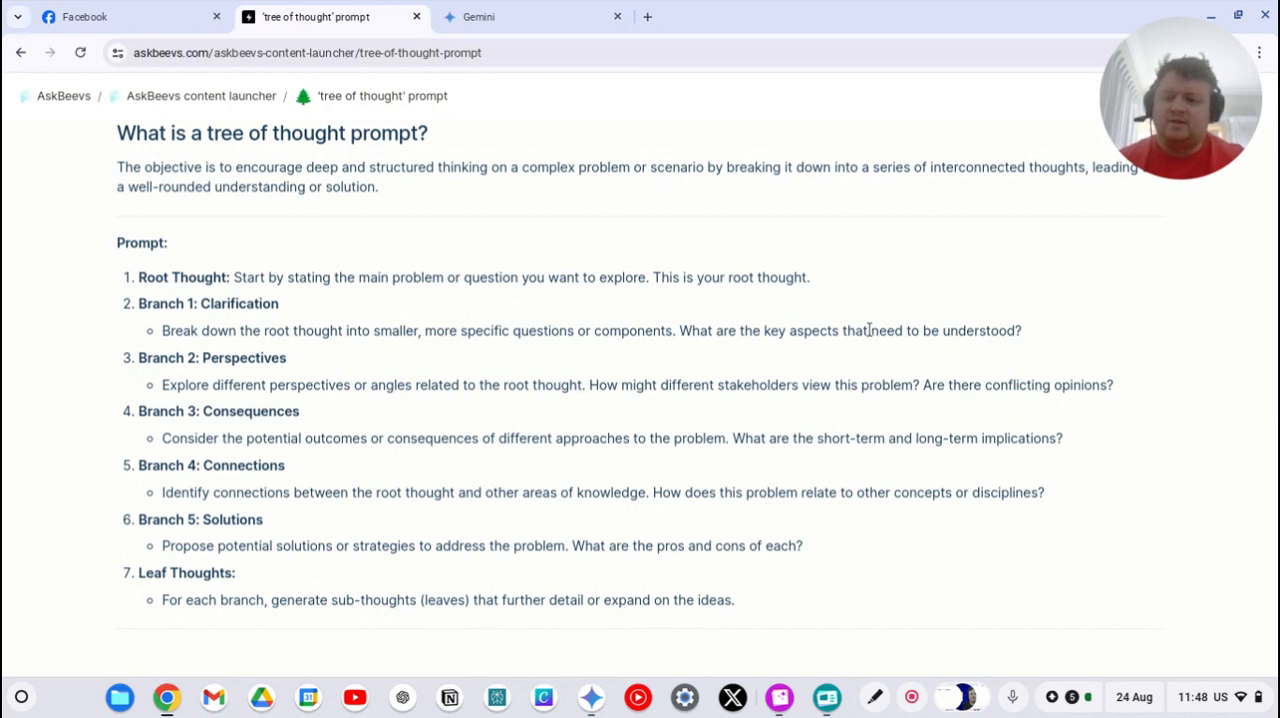
mouse_move(320, 374)
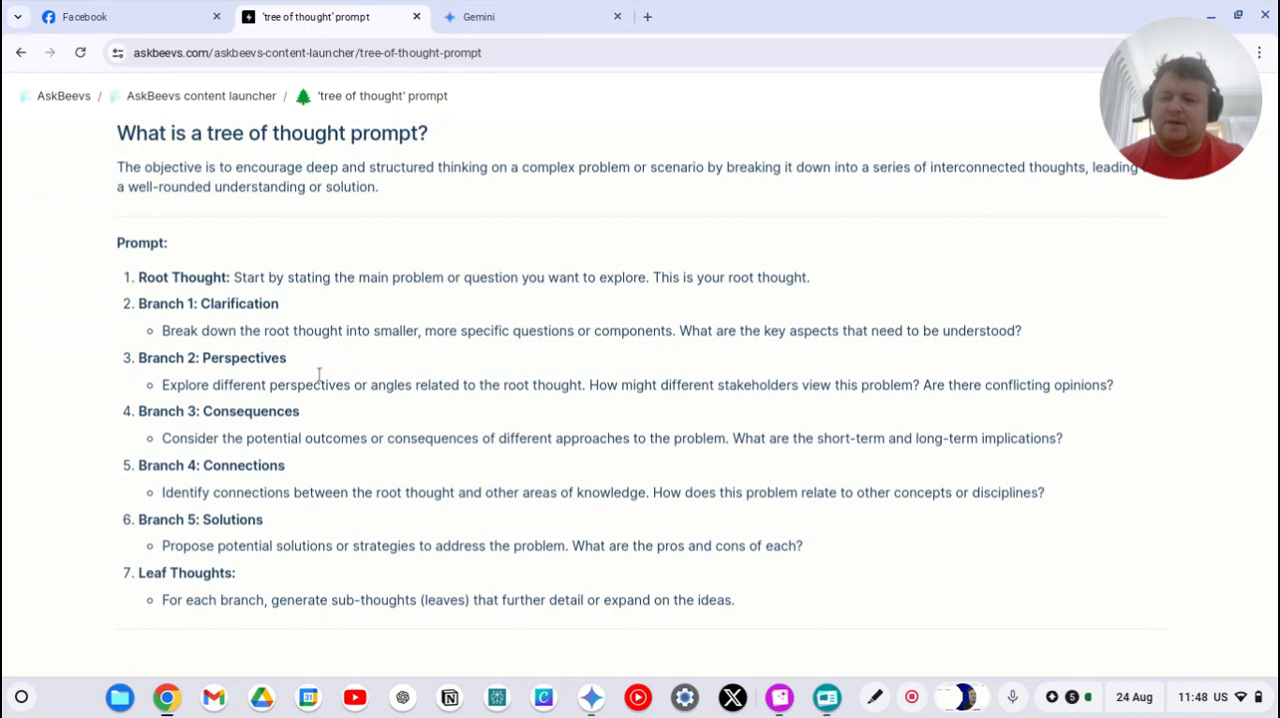
mouse_move(308, 368)
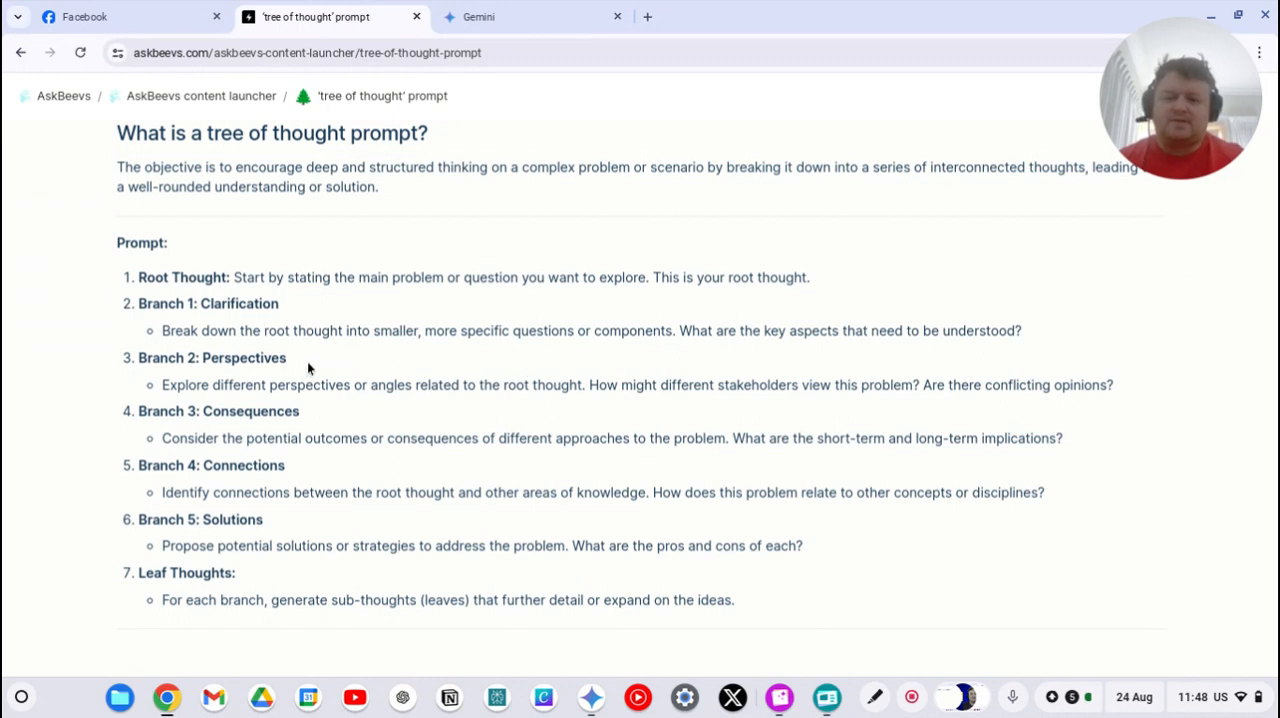
mouse_move(410, 392)
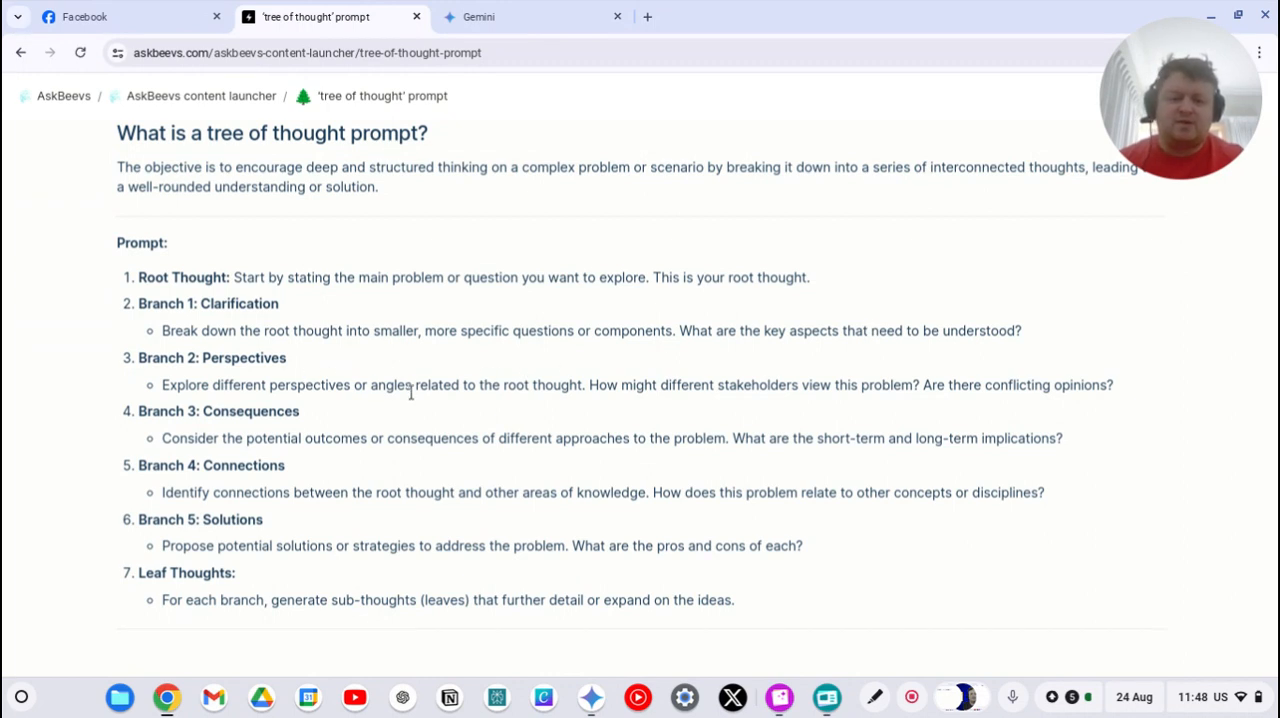
mouse_move(396, 424)
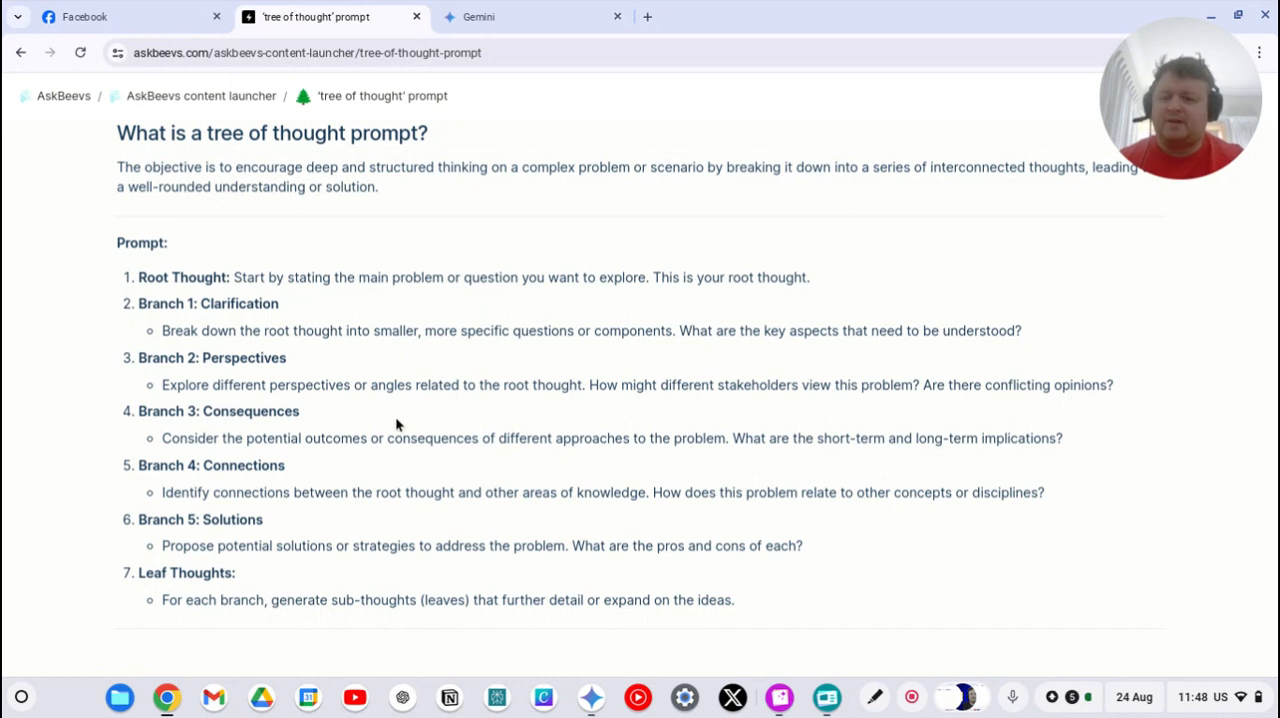
mouse_move(378, 462)
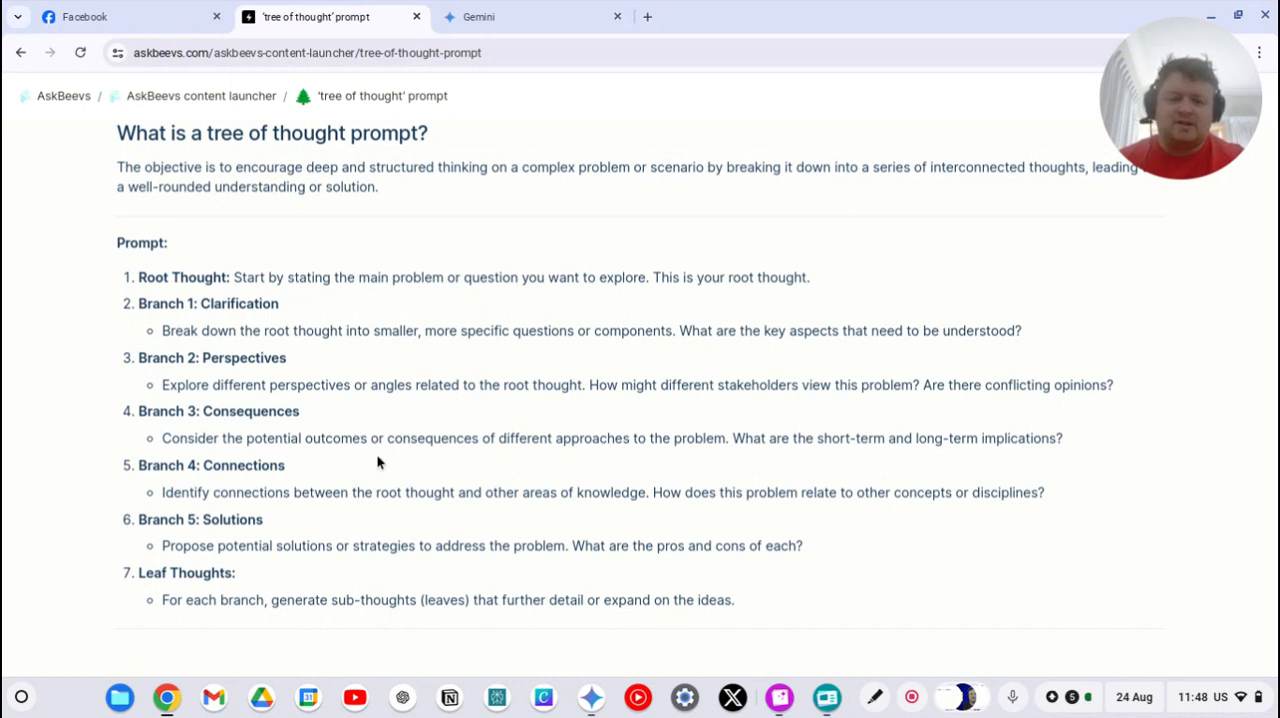
mouse_move(364, 512)
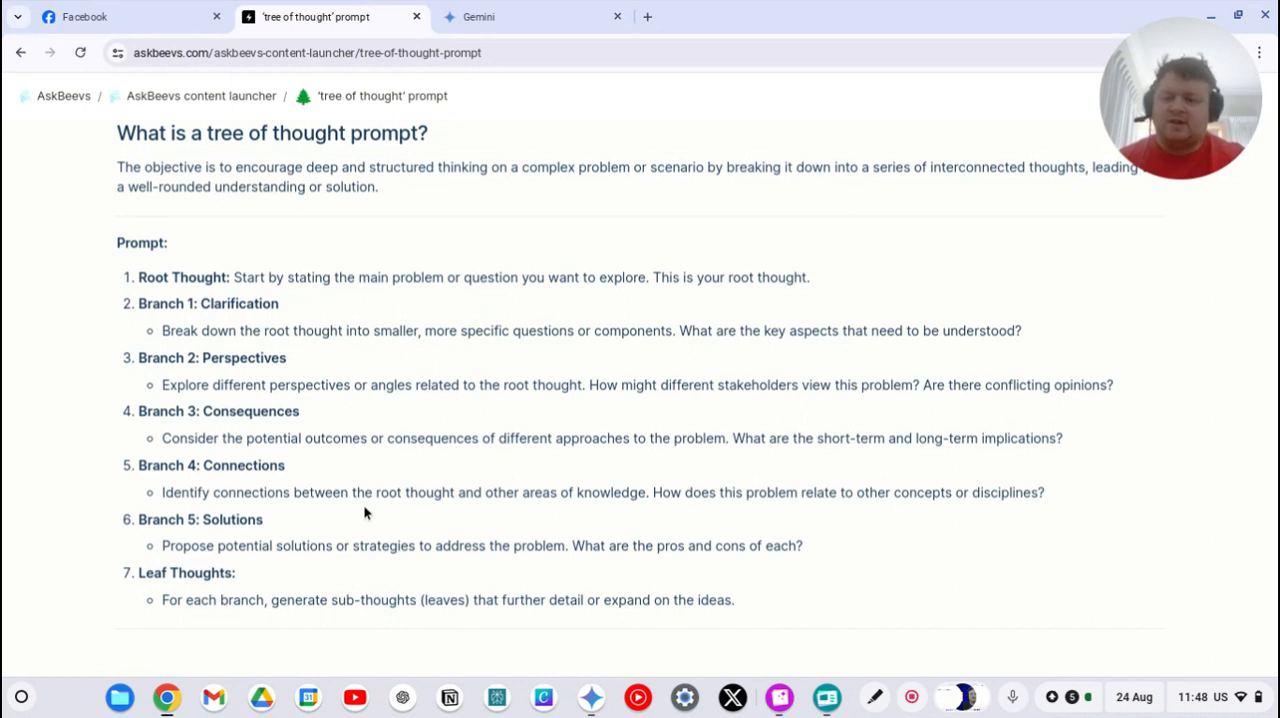
mouse_move(372, 512)
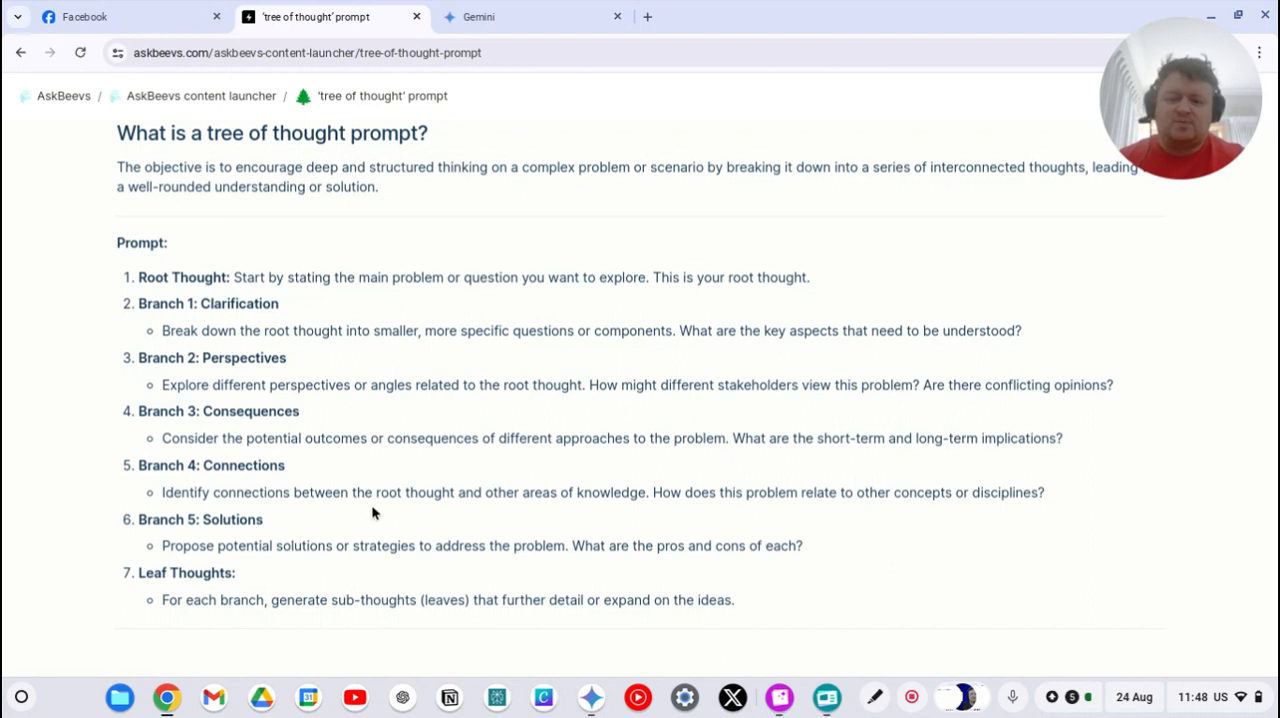
mouse_move(390, 508)
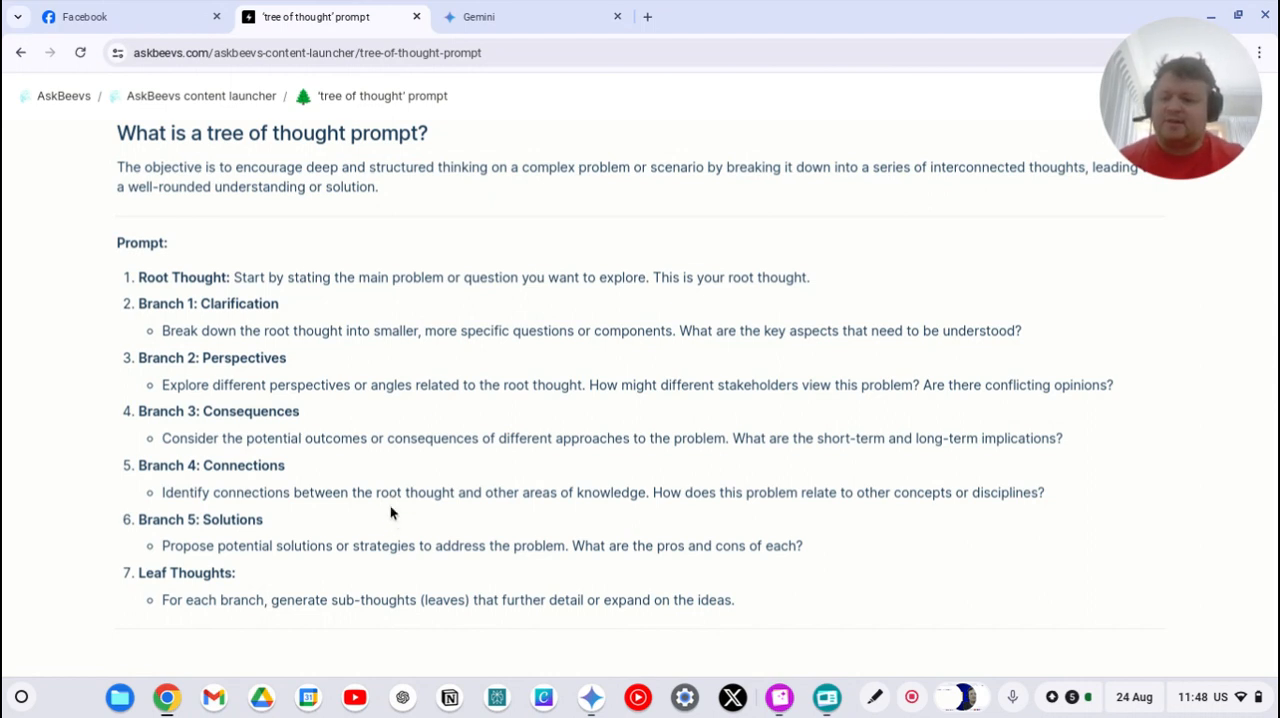
mouse_move(398, 568)
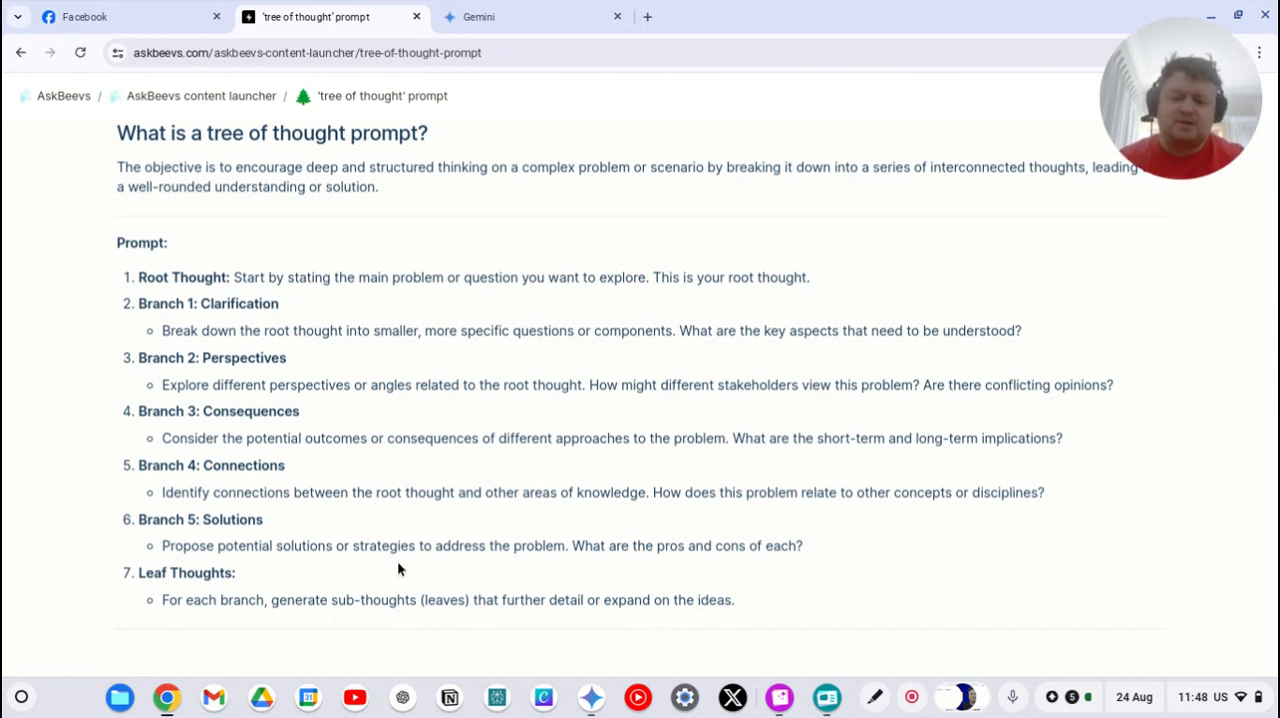
mouse_move(576, 564)
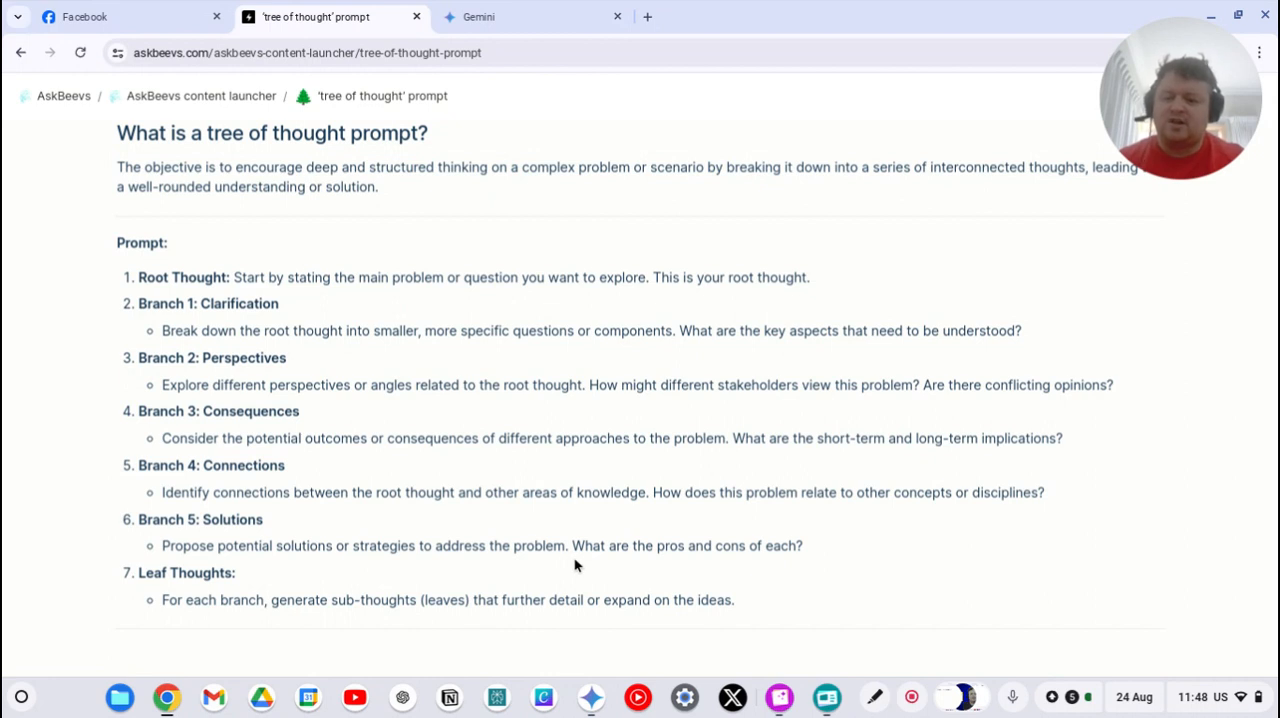
mouse_move(390, 622)
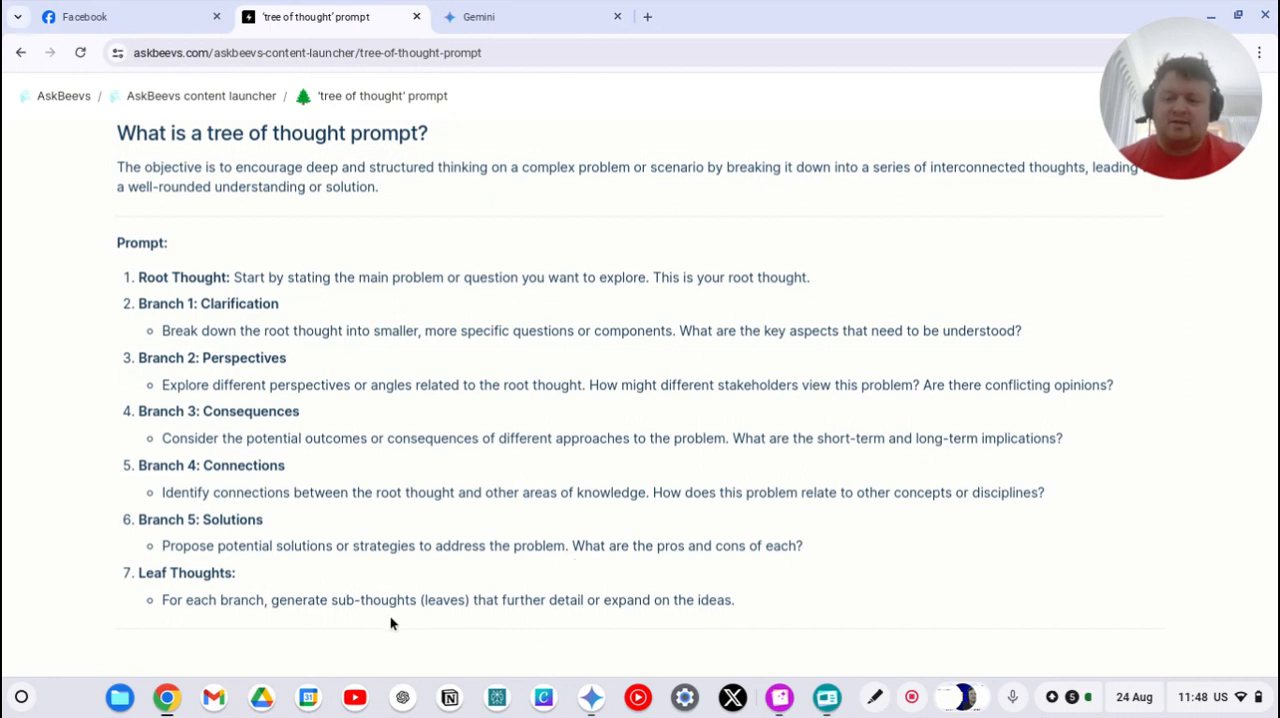
mouse_move(650, 616)
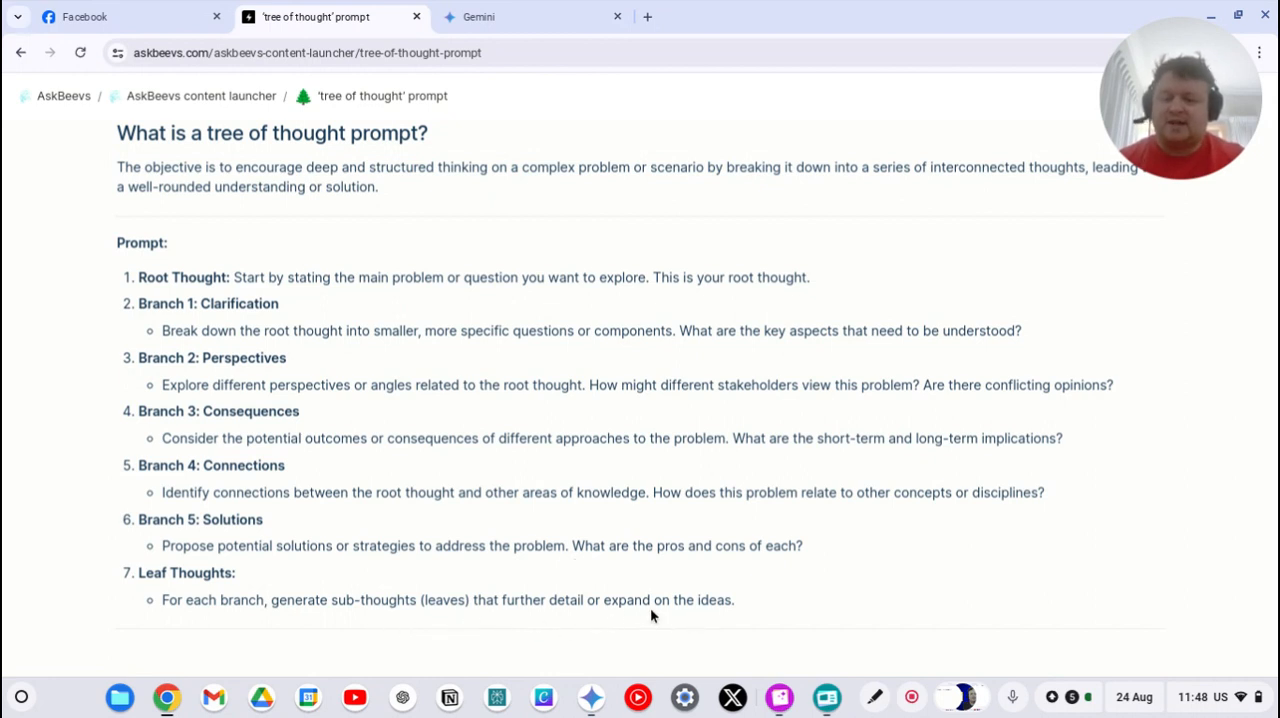
Scroll down past the ten use cases to the combined Jeep XJ 300,000 km example prompt.
scroll(down, 3)
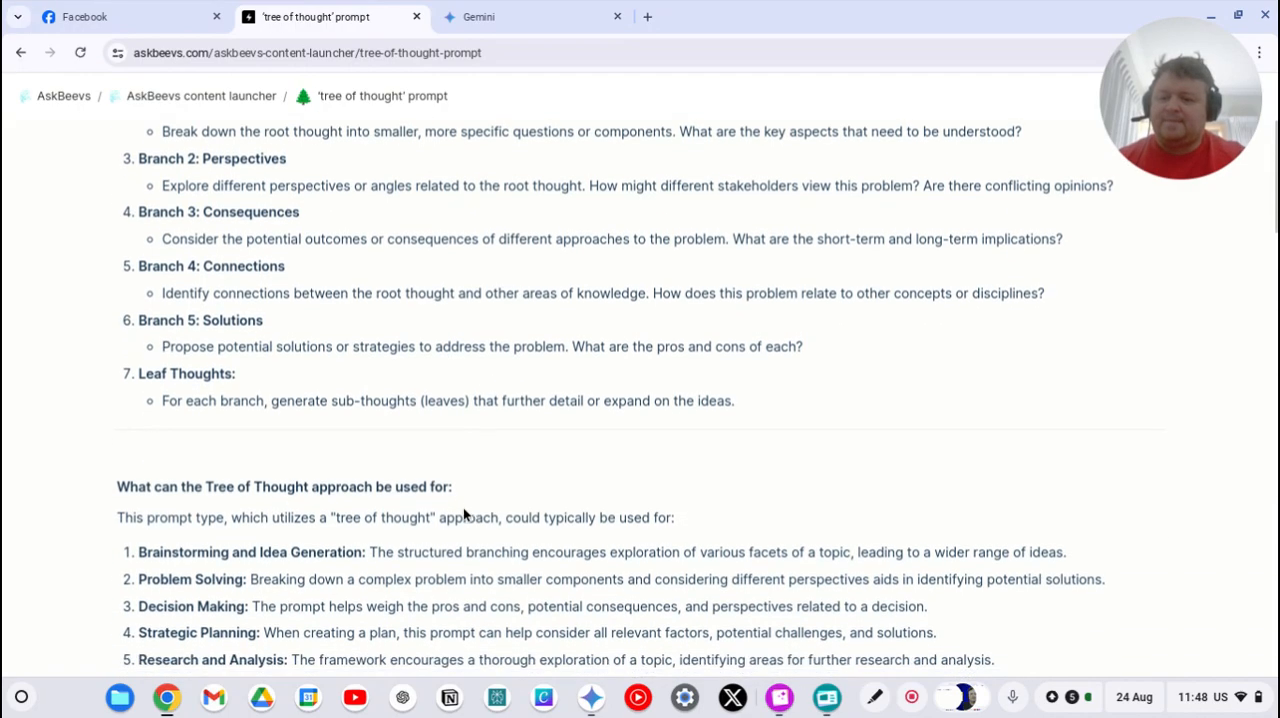
scroll(down, 3)
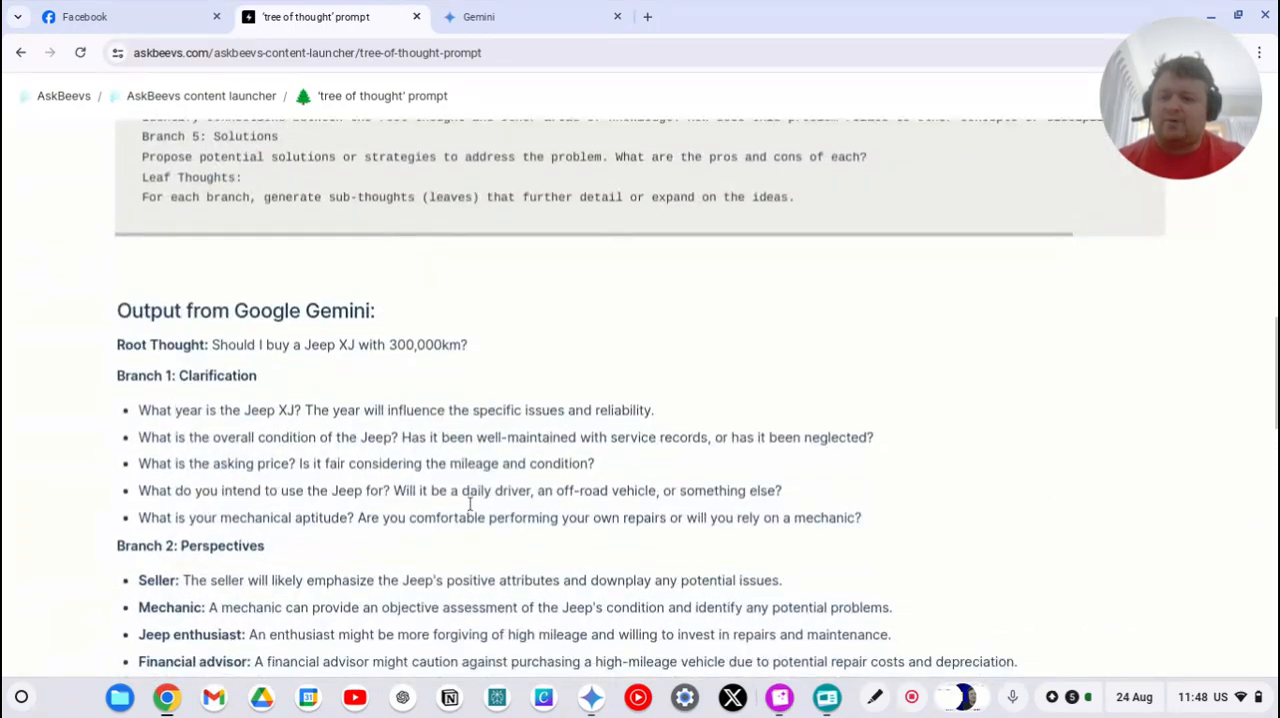
scroll(up, 3)
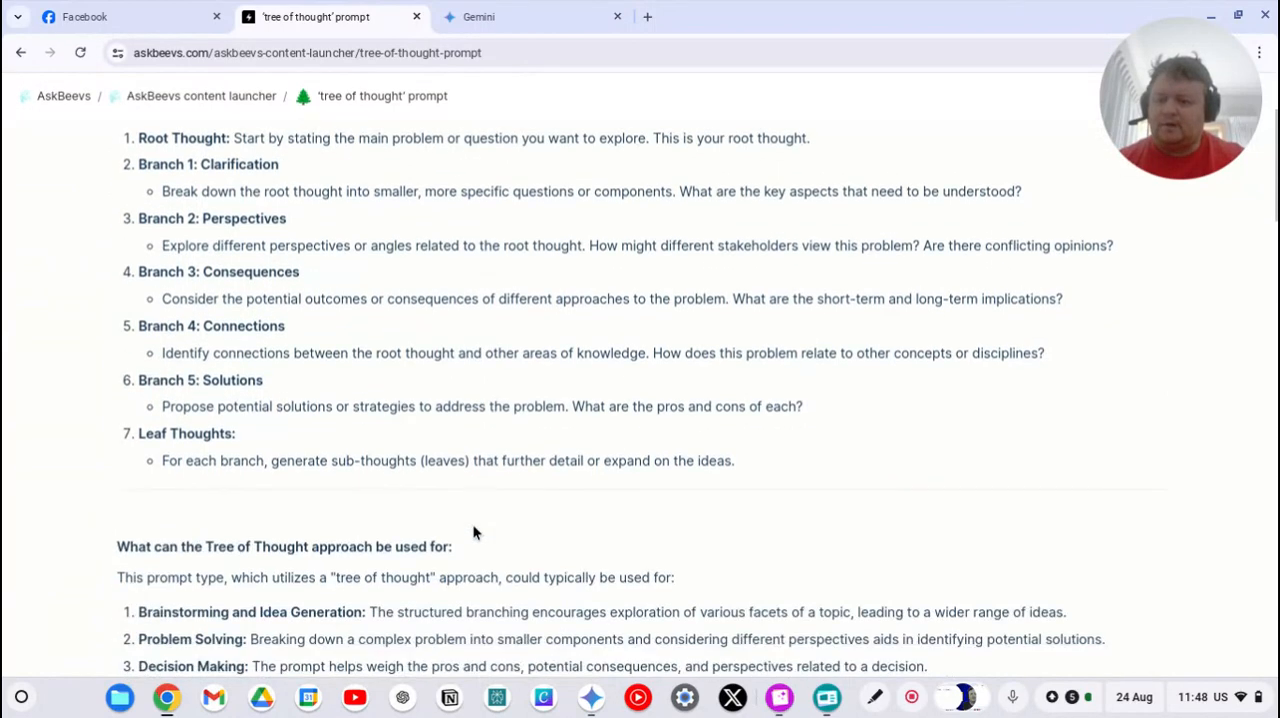
scroll(down, 3)
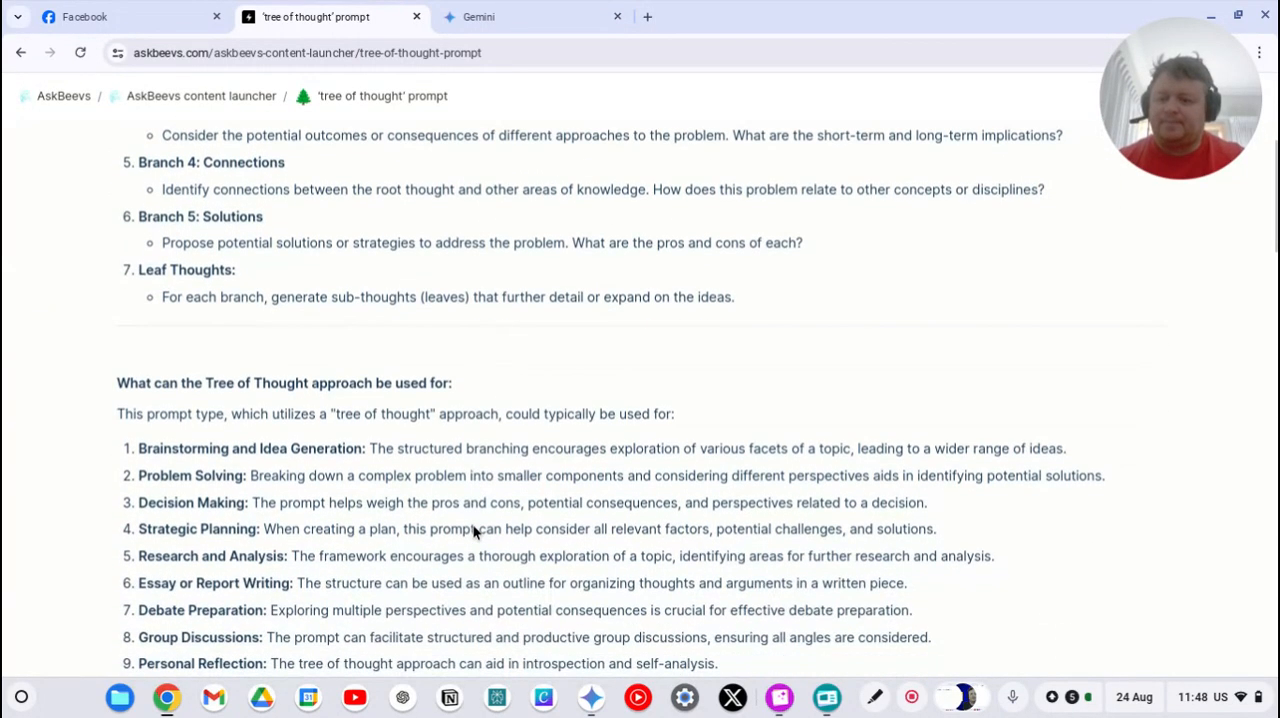
scroll(down, 3)
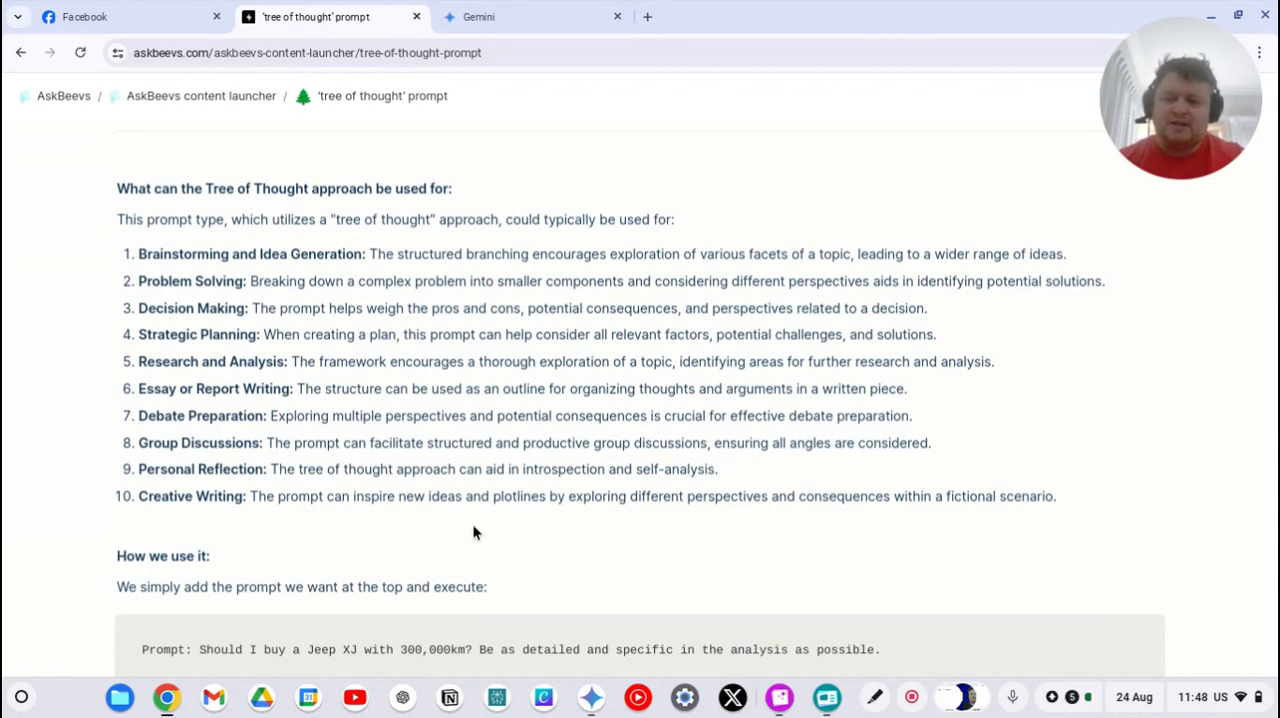
mouse_move(476, 496)
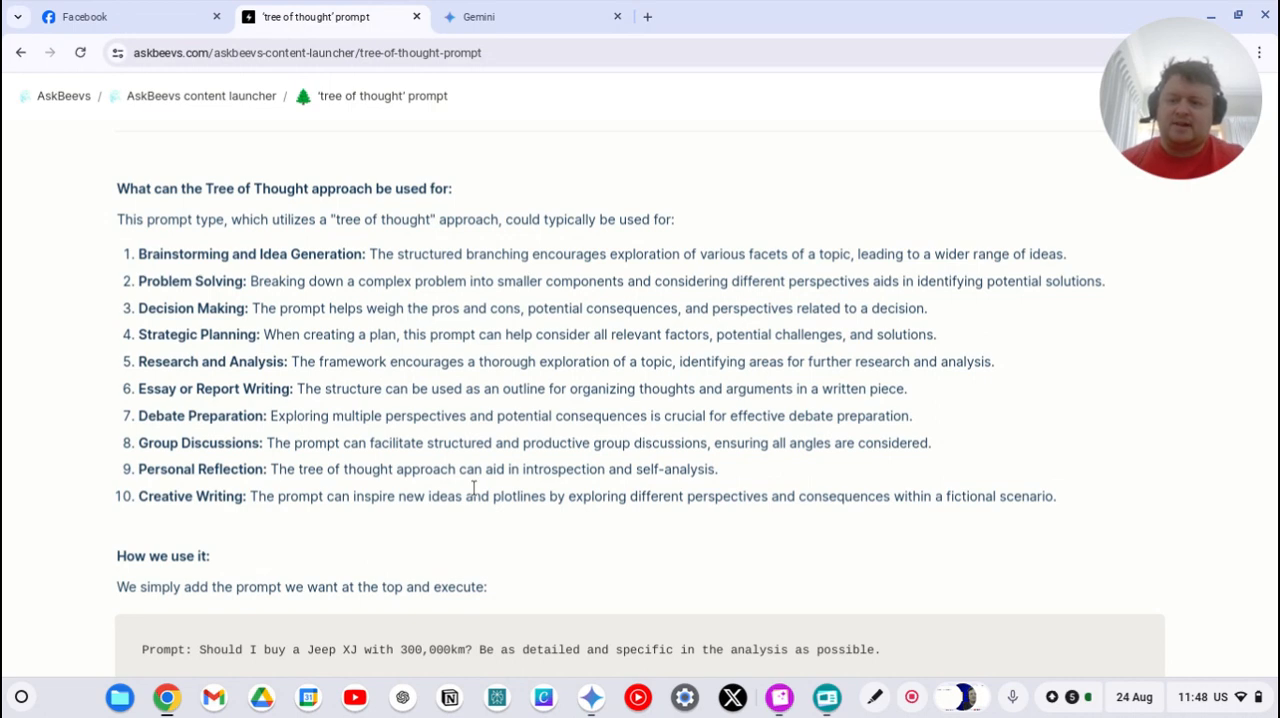
scroll(down, 3)
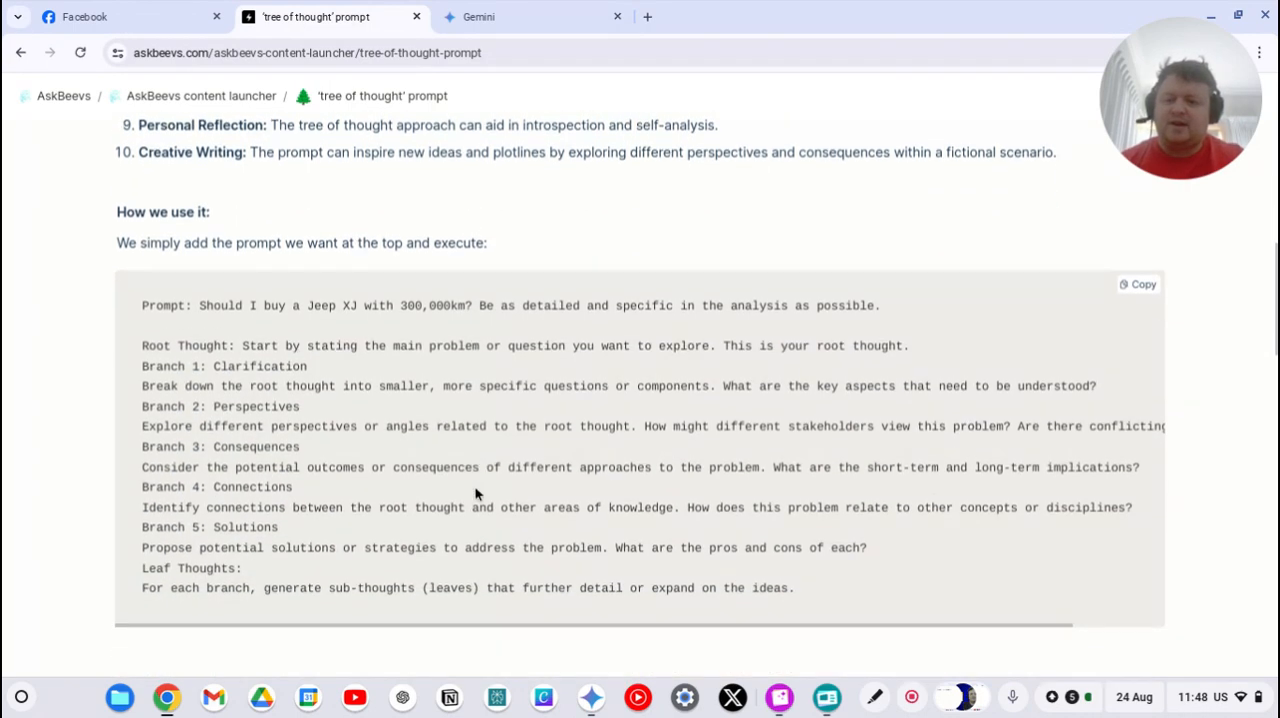
scroll(down, 3)
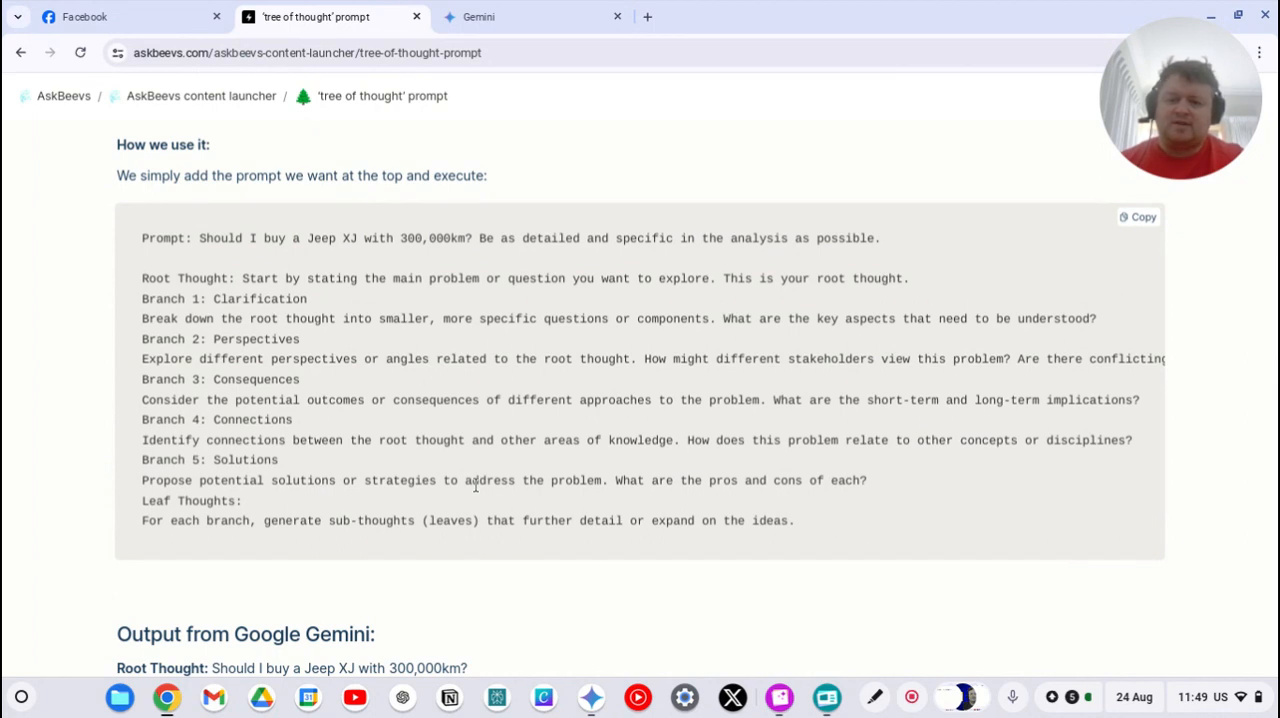
mouse_move(478, 496)
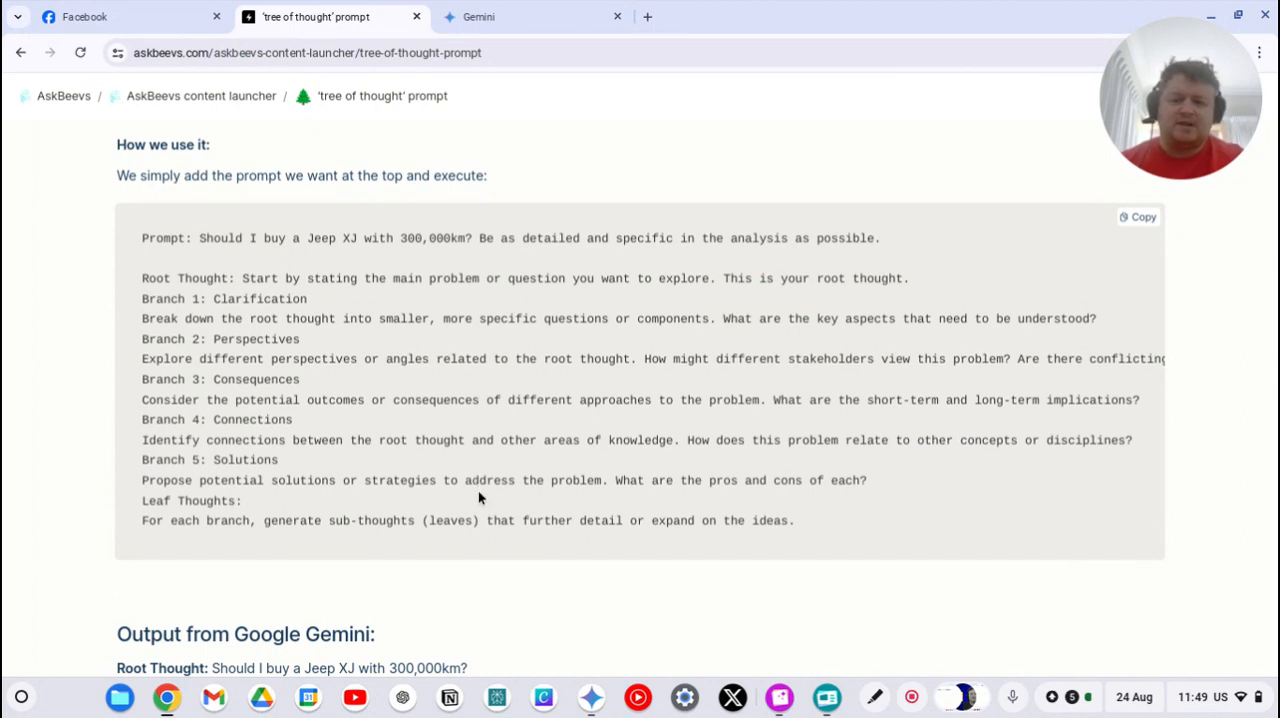
click(1136, 216)
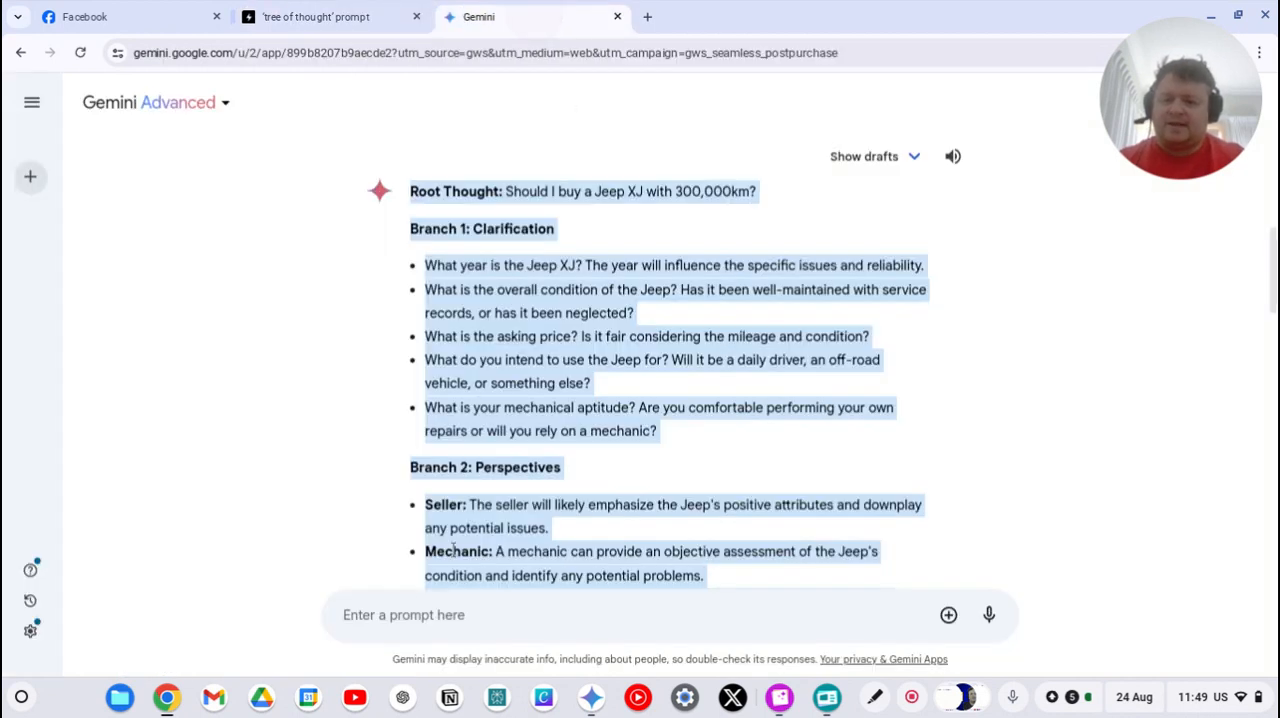
Start a fresh Gemini conversation for the Jeep XJ tree-of-thought prompt.
click(30, 176)
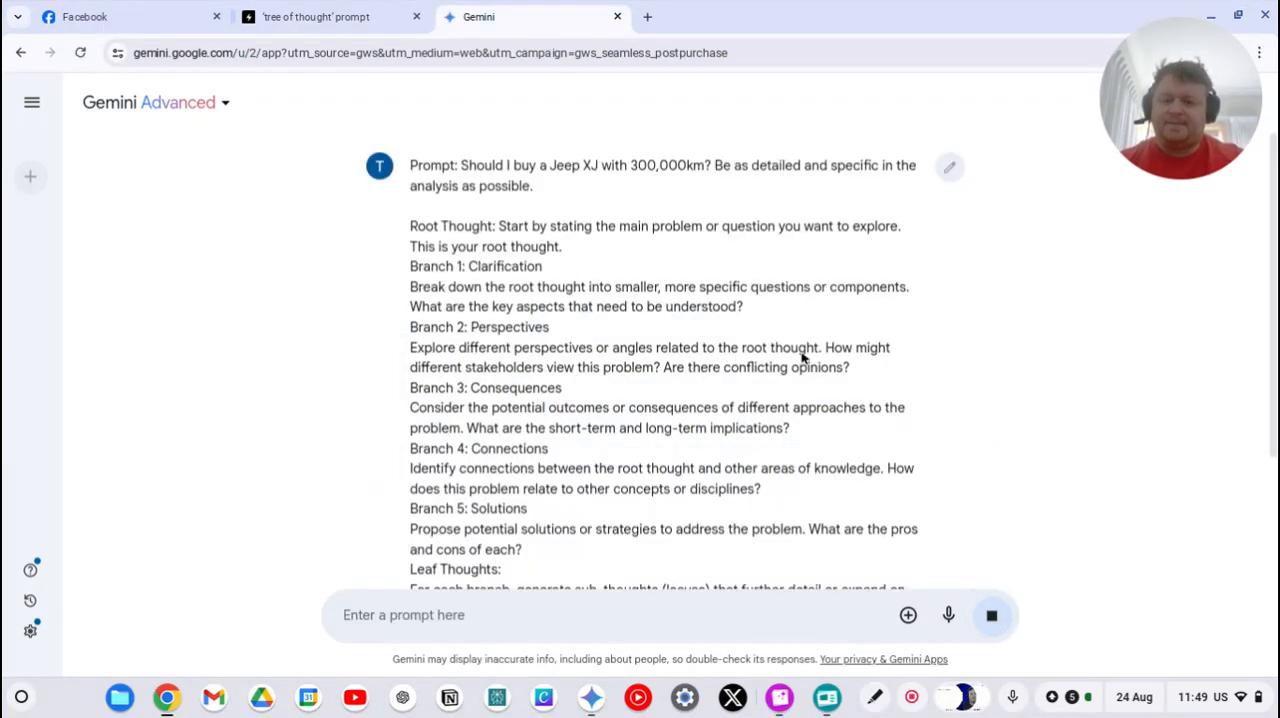
Scroll through Gemini's Root Thought and Clarification, Perspectives and Consequences branches.
scroll(down, 3)
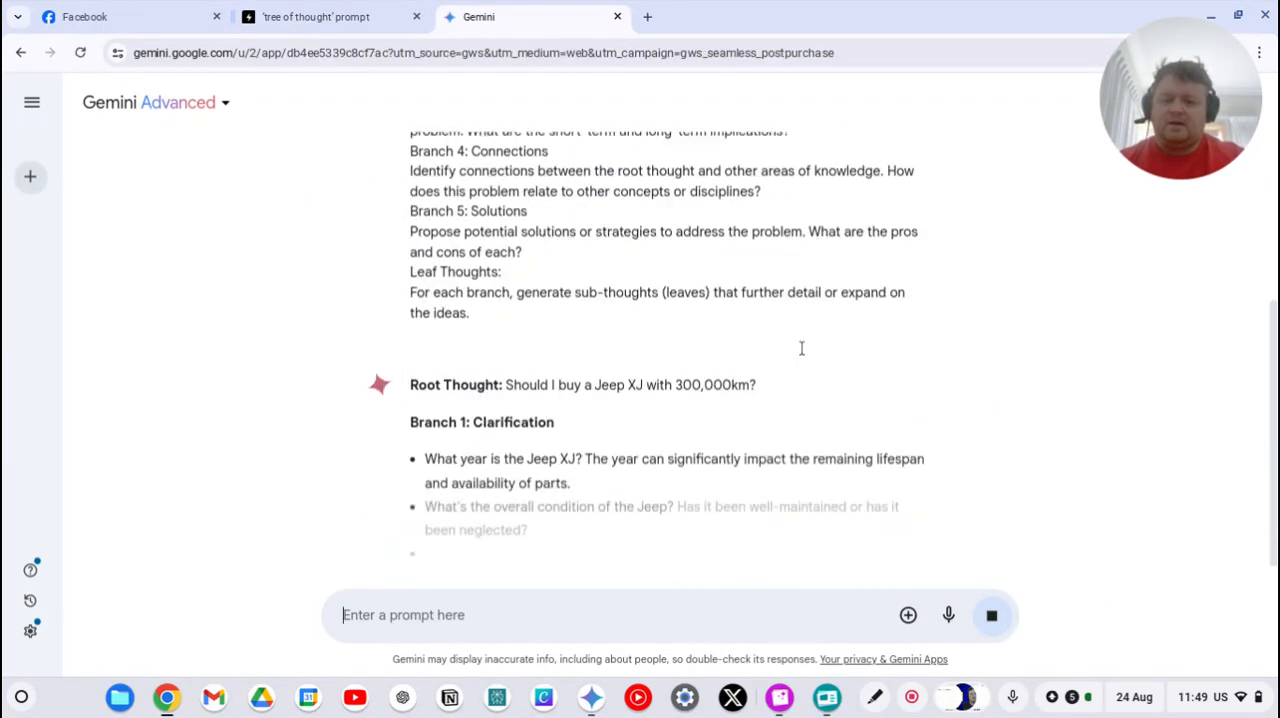
scroll(down, 3)
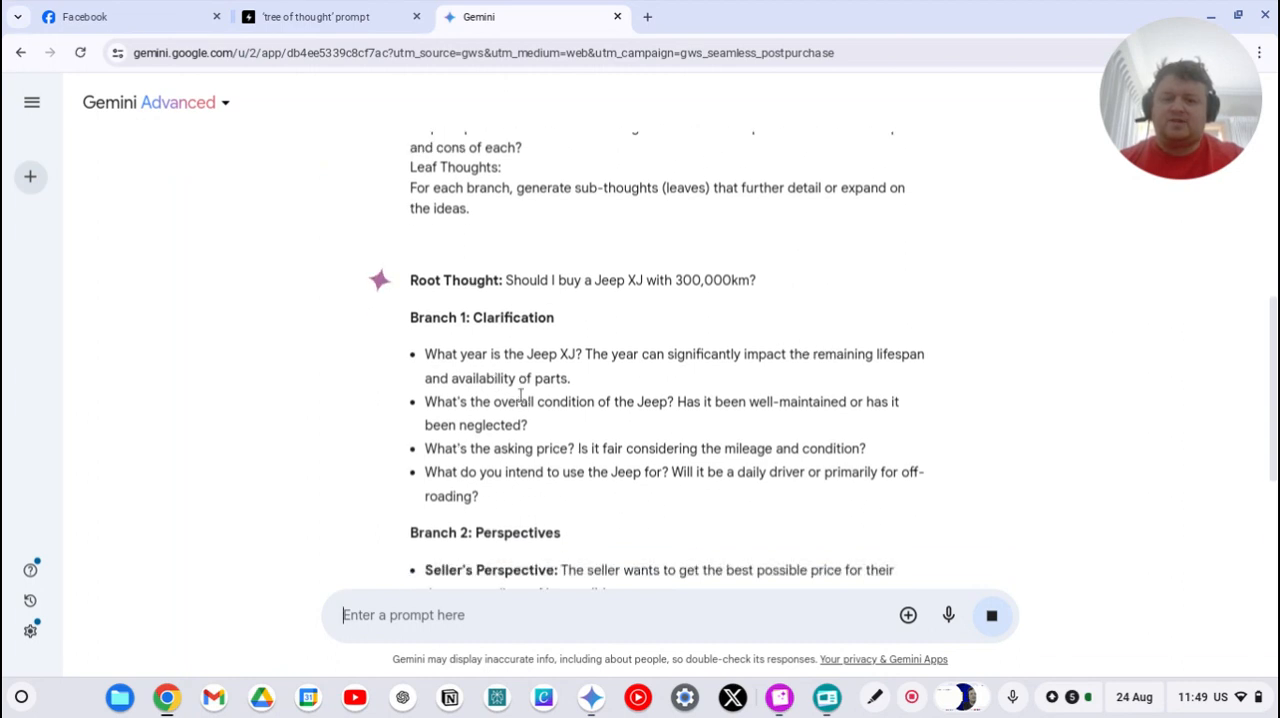
mouse_move(608, 404)
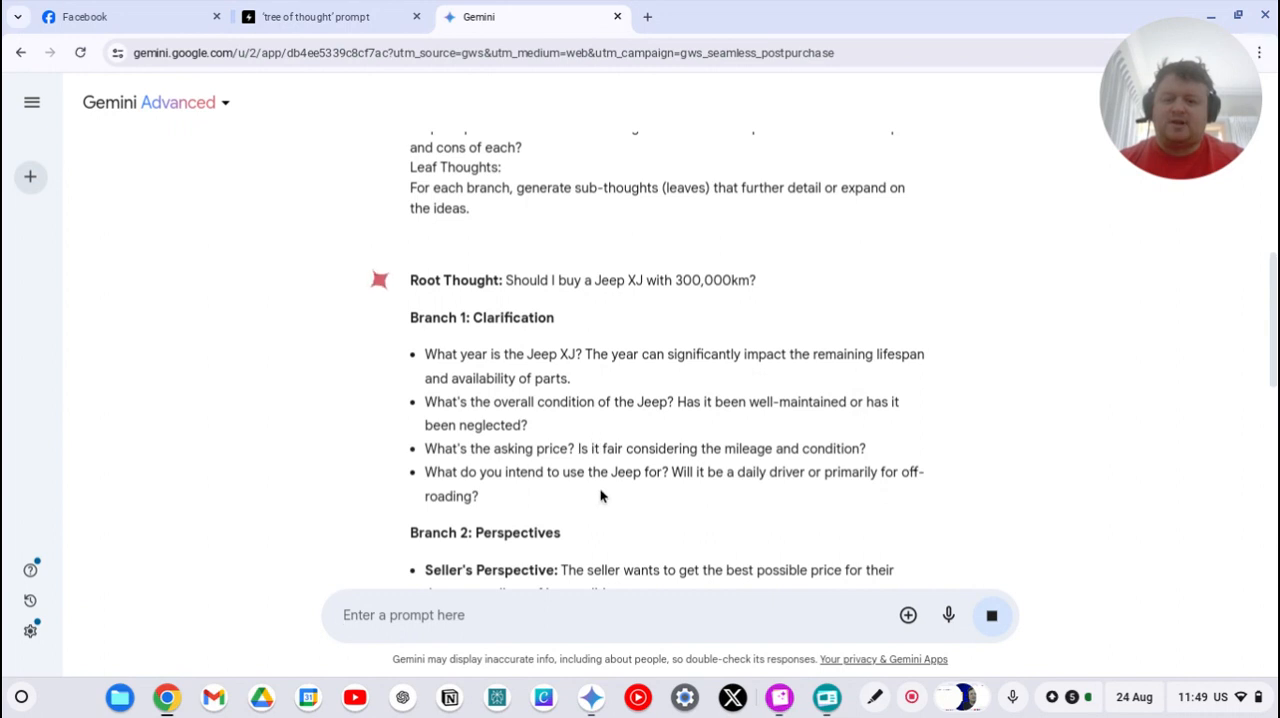
scroll(down, 3)
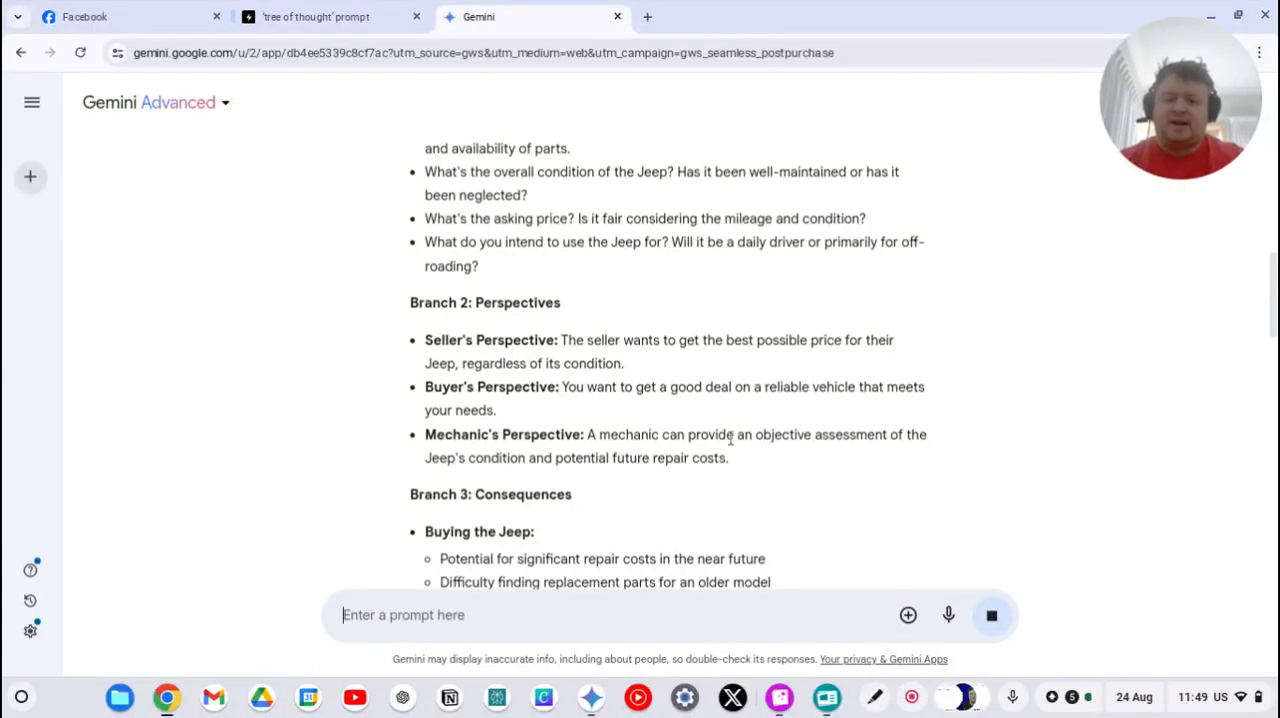
scroll(down, 3)
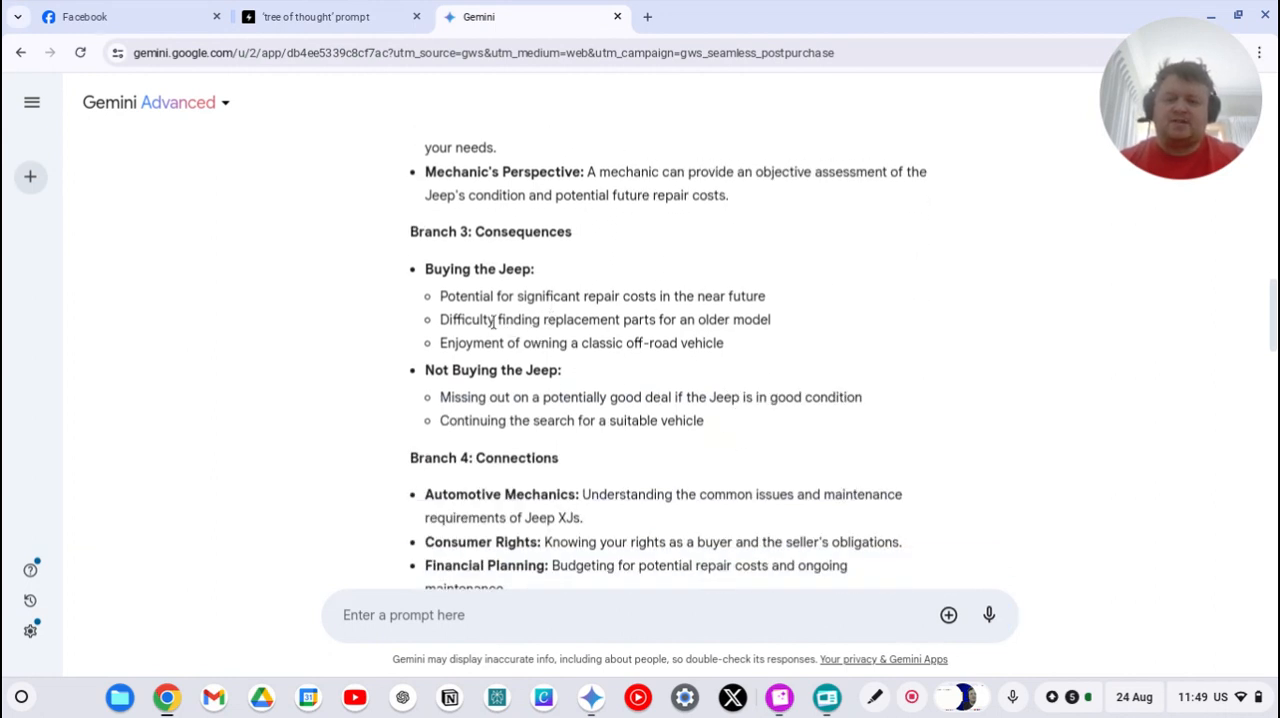
mouse_move(724, 376)
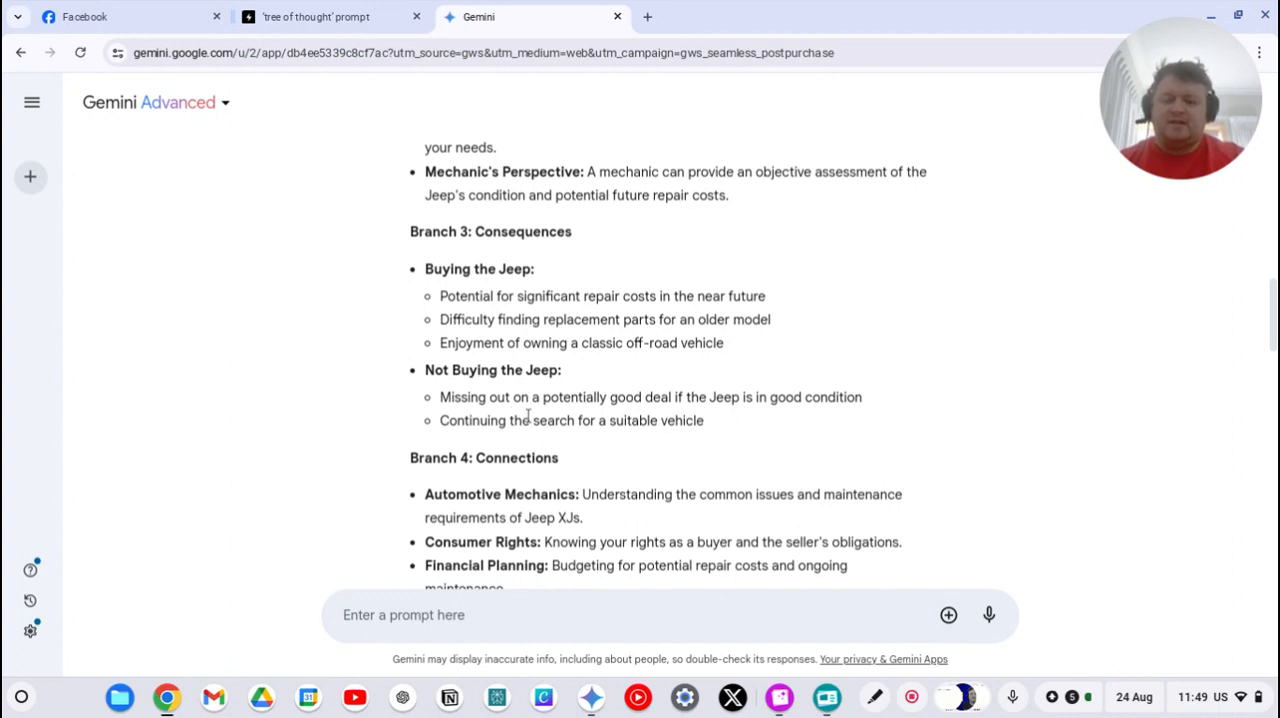
mouse_move(704, 416)
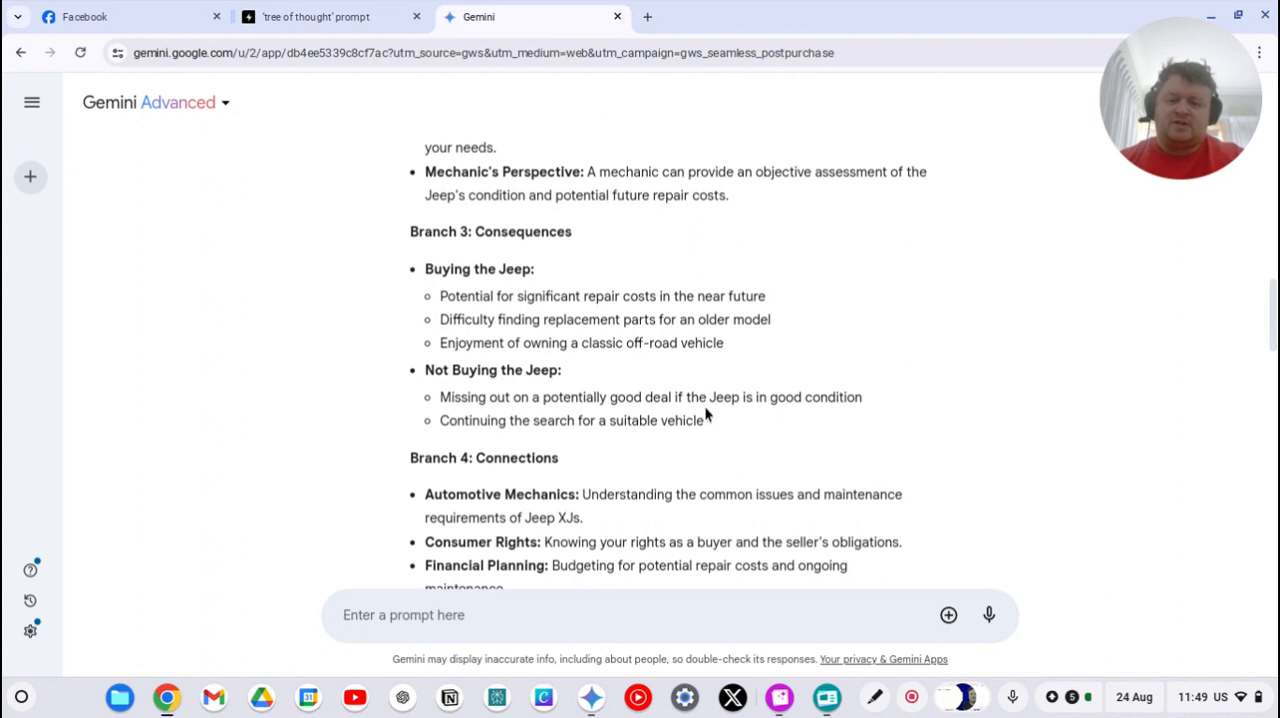
scroll(down, 3)
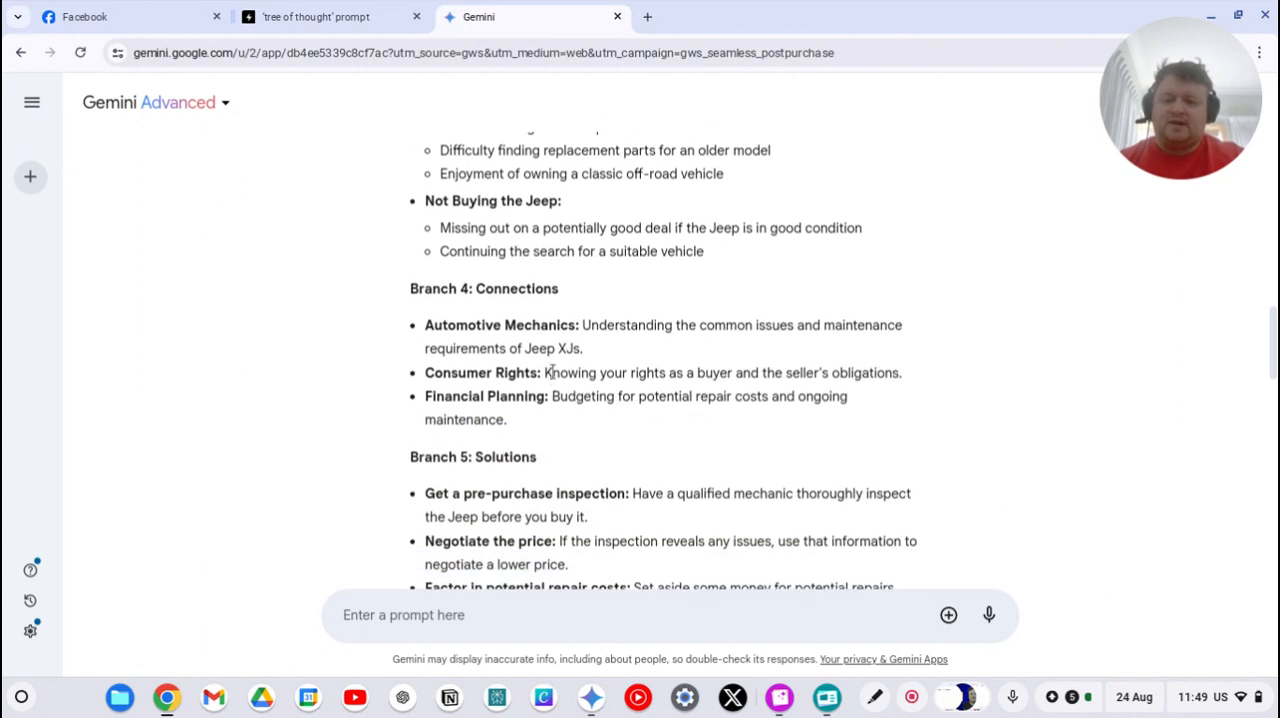
scroll(down, 3)
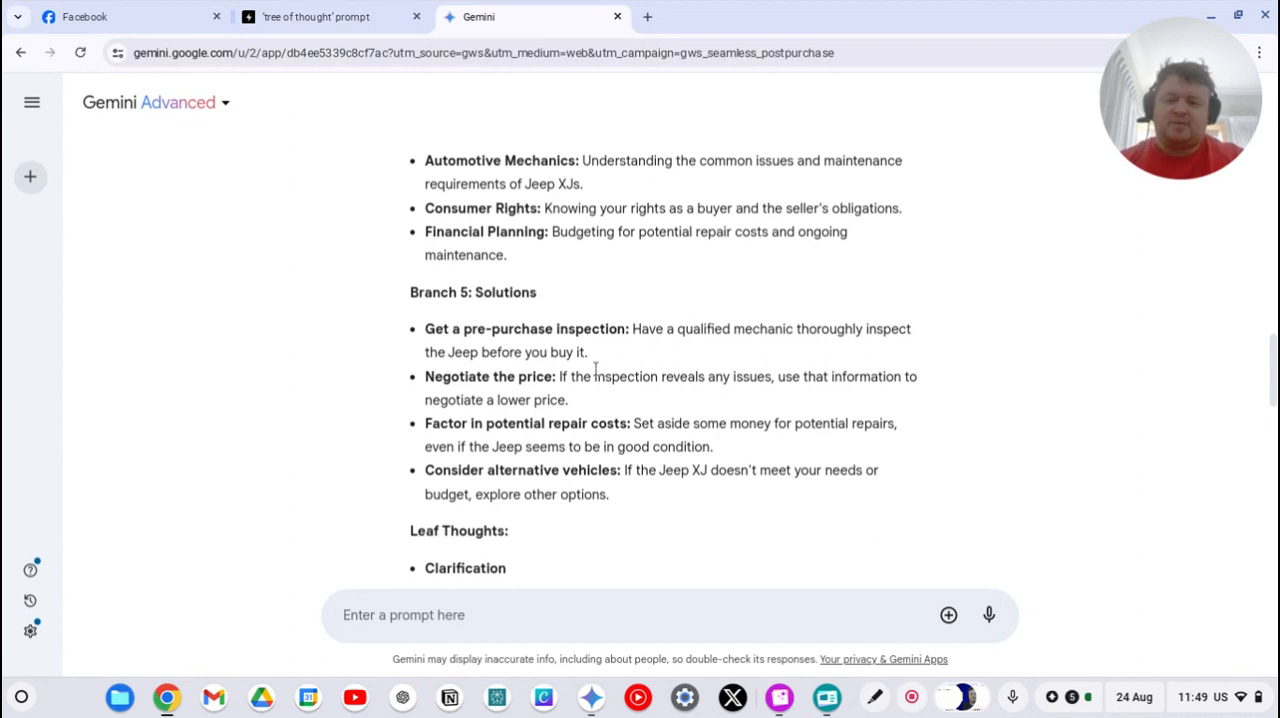
mouse_move(522, 442)
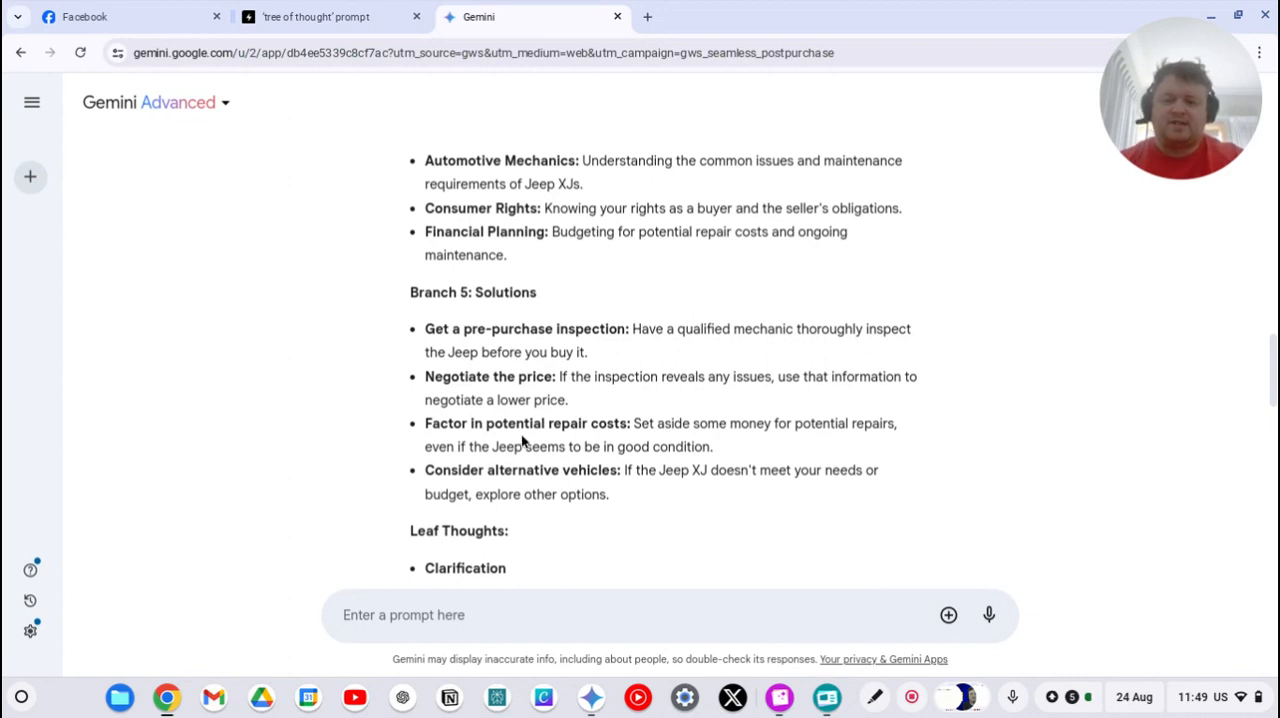
scroll(down, 3)
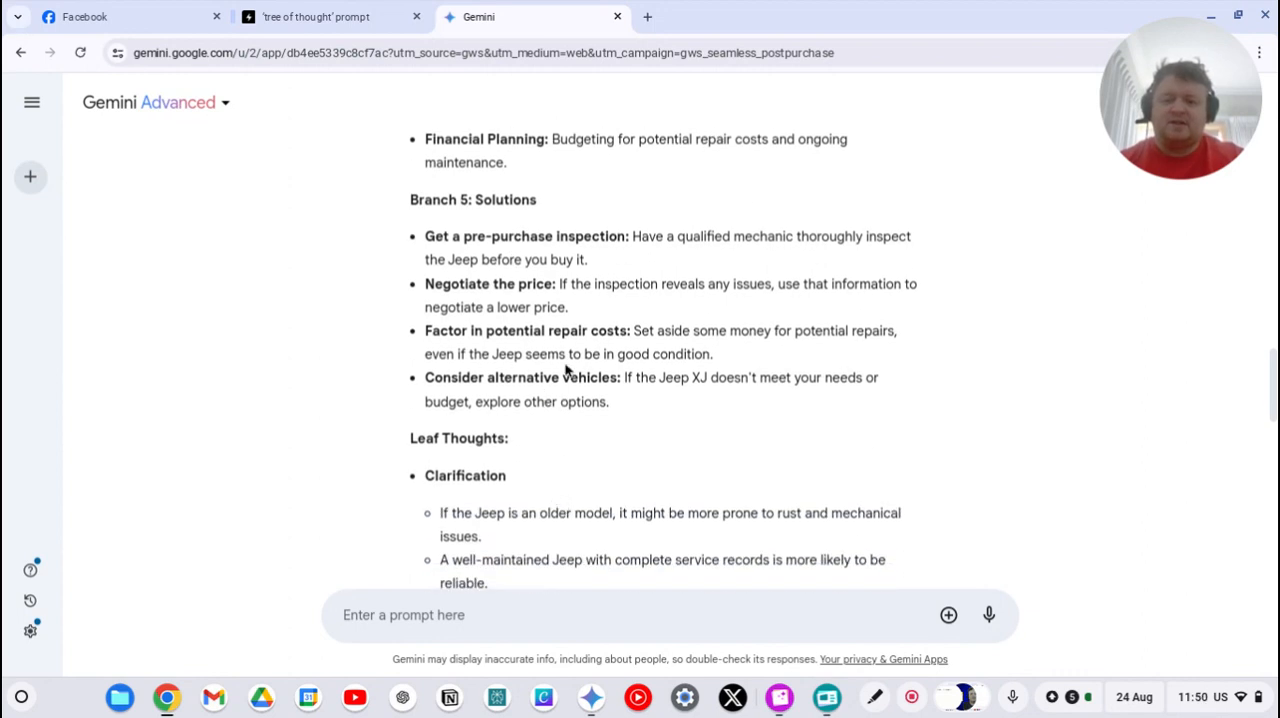
scroll(down, 3)
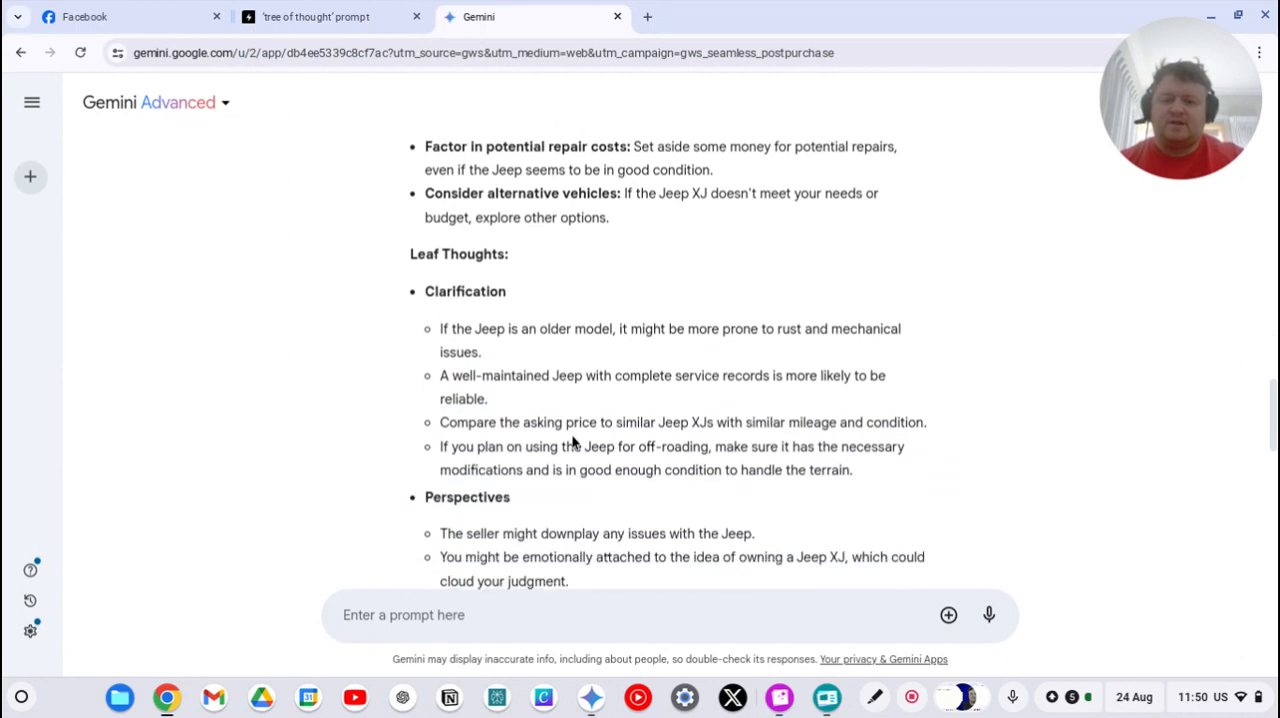
scroll(down, 3)
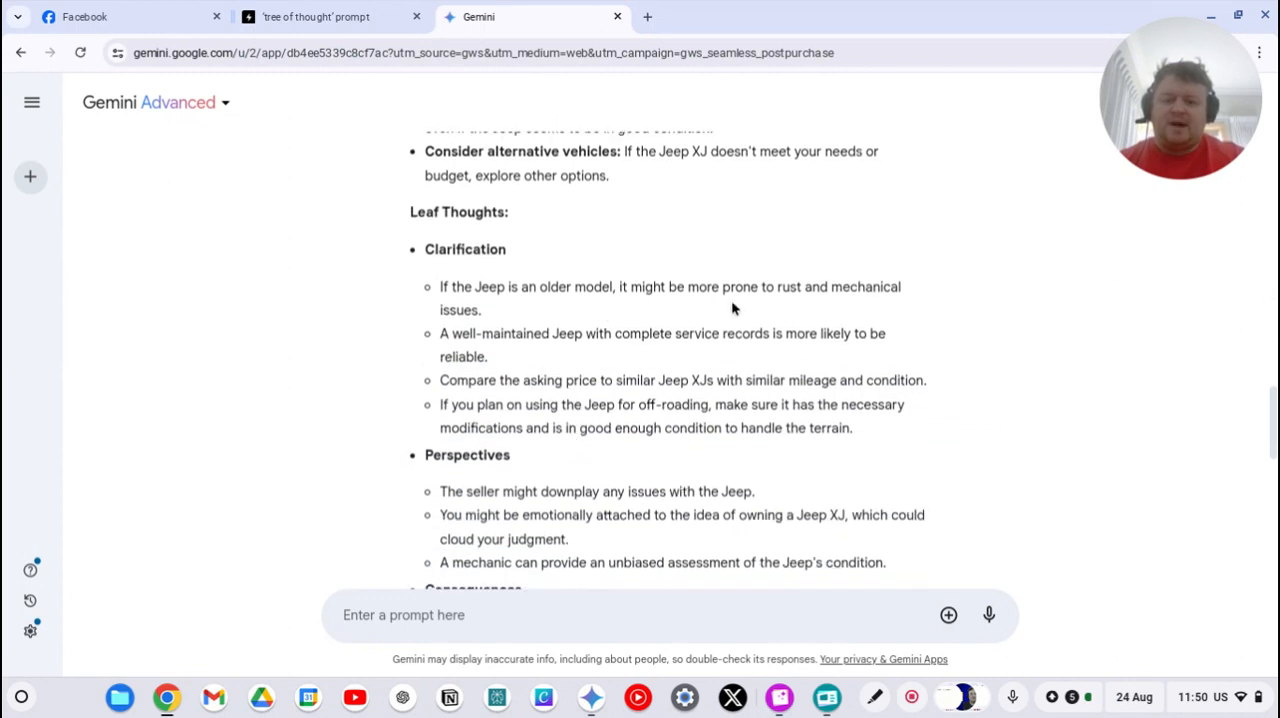
mouse_move(530, 352)
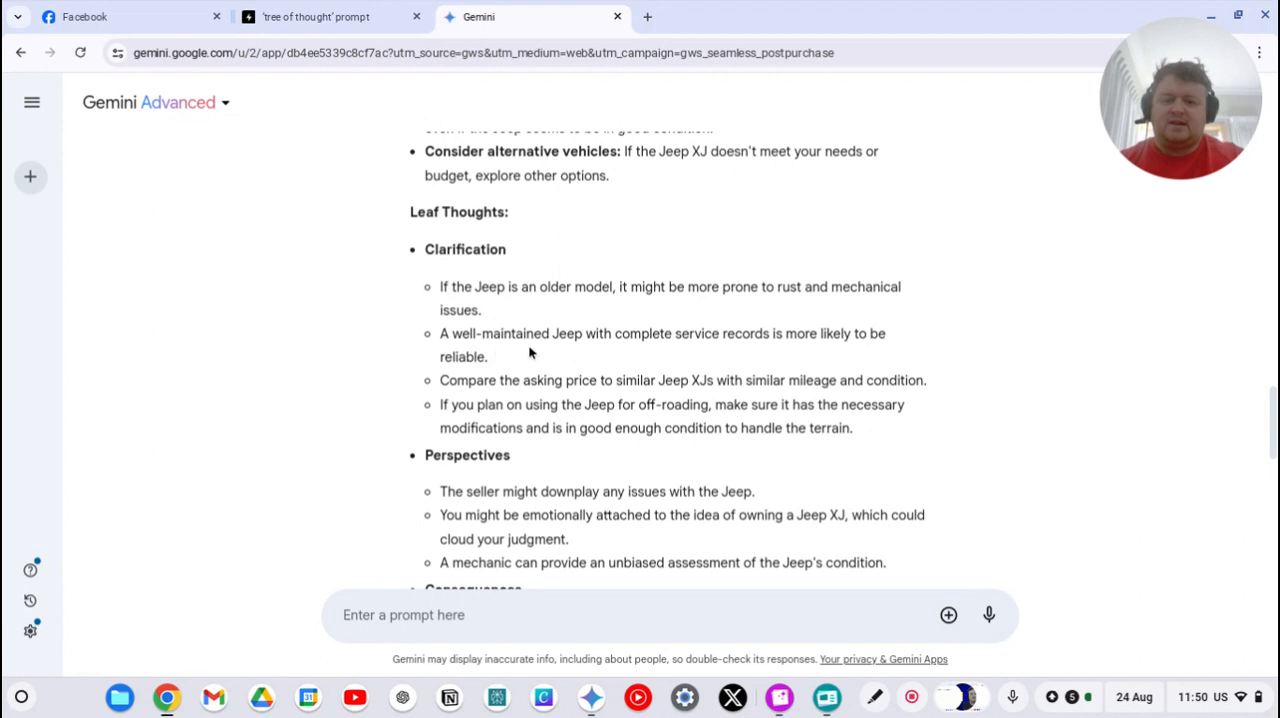
mouse_move(512, 400)
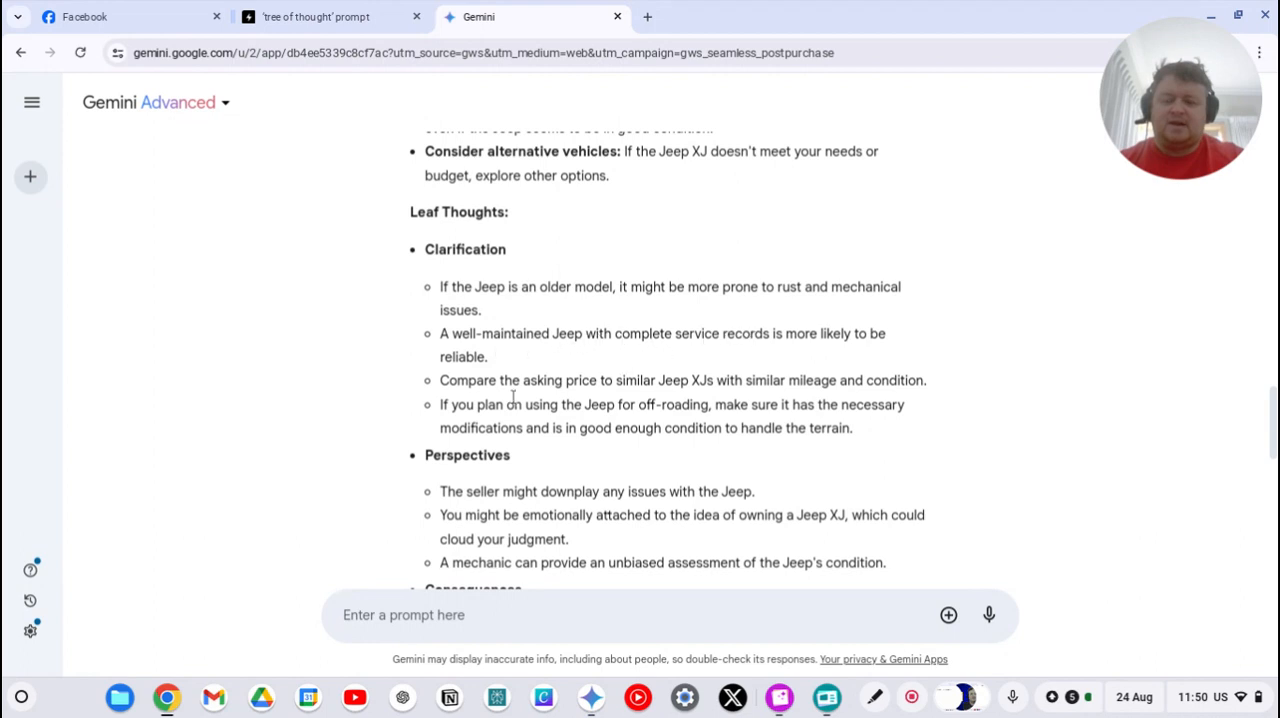
mouse_move(740, 384)
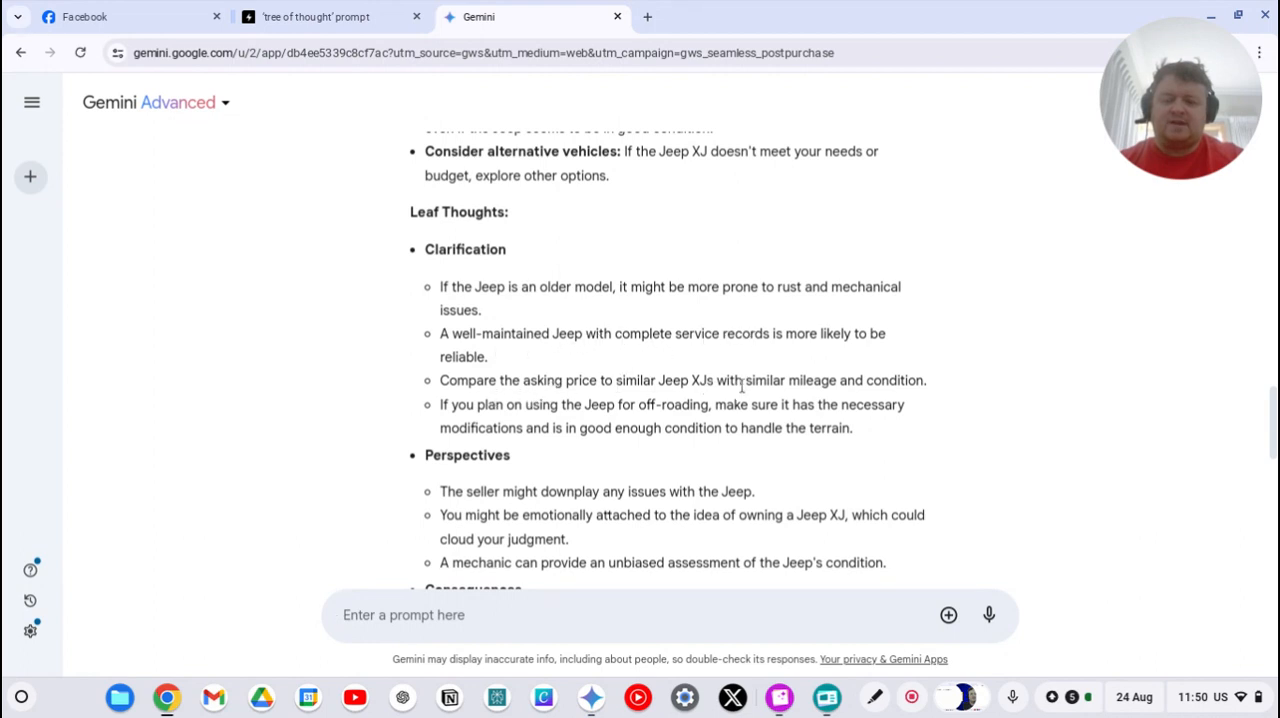
scroll(down, 3)
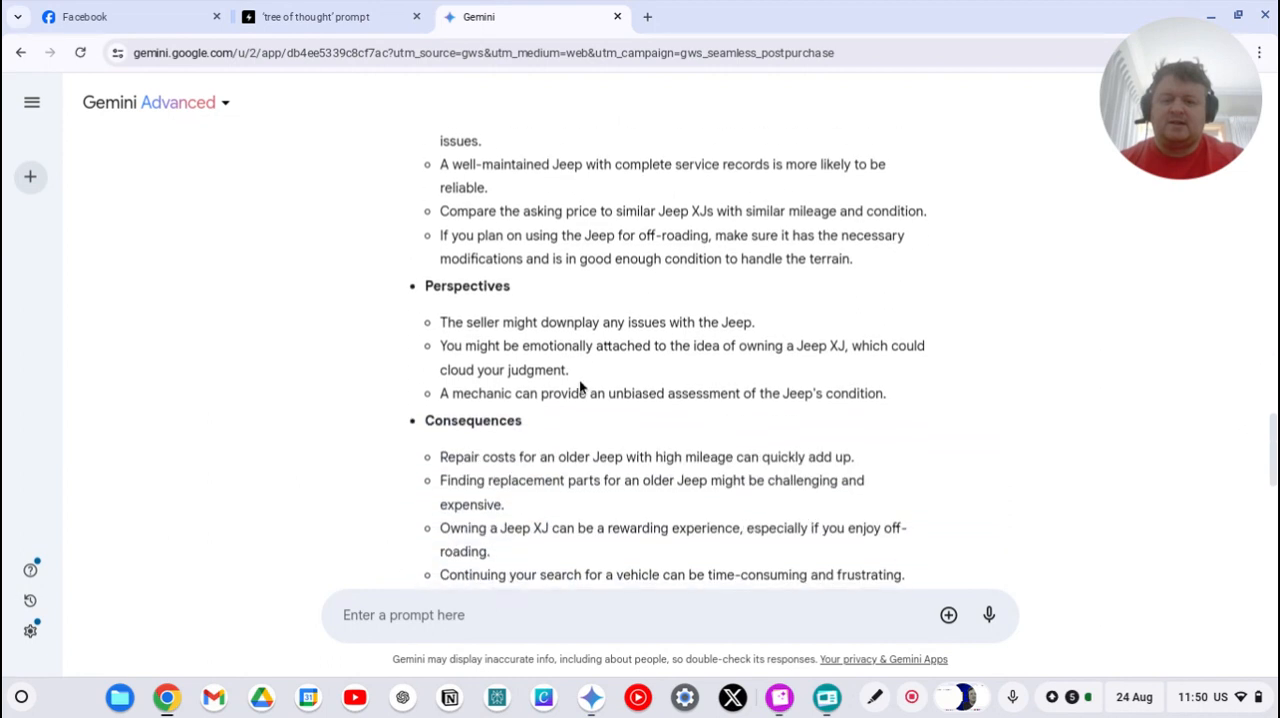
scroll(down, 3)
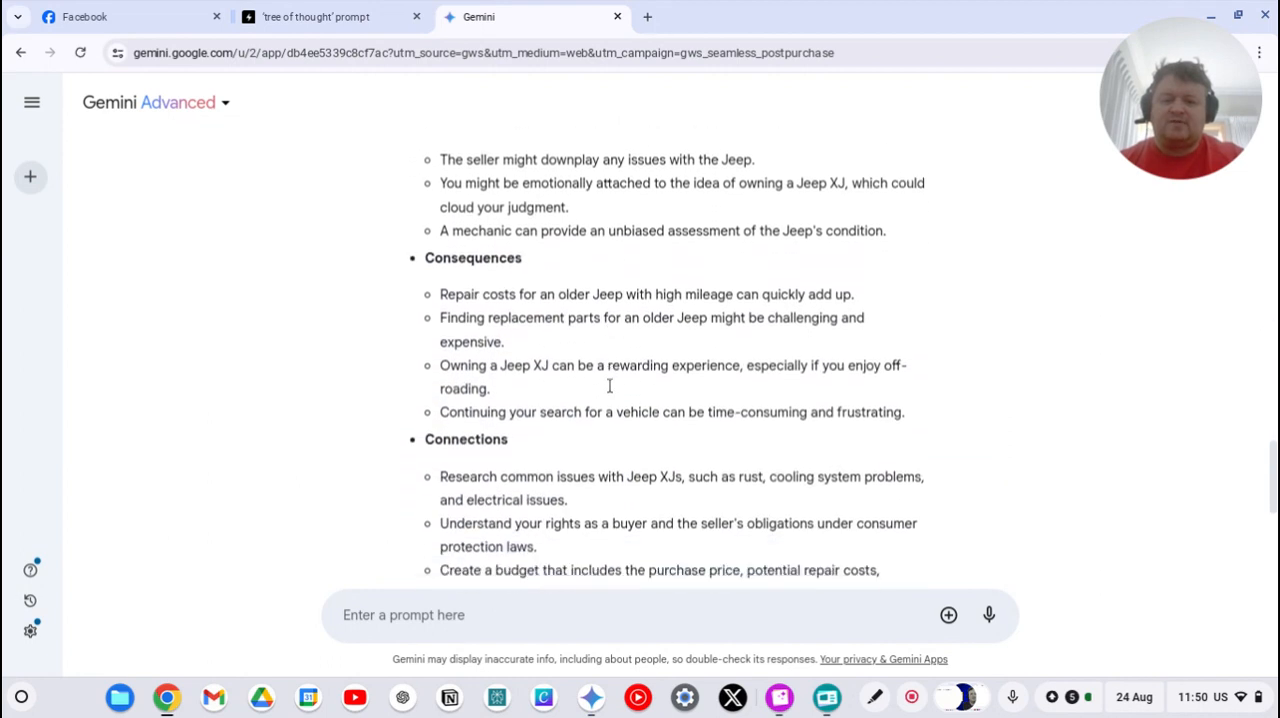
scroll(down, 3)
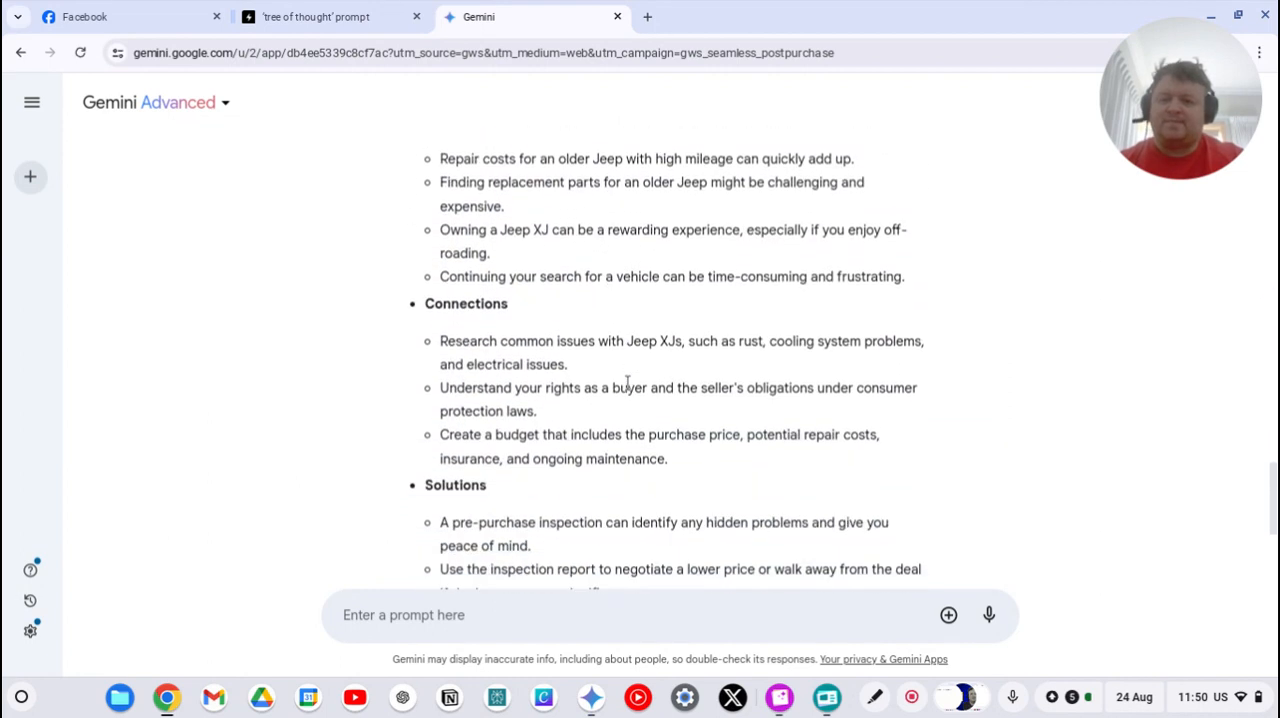
scroll(down, 3)
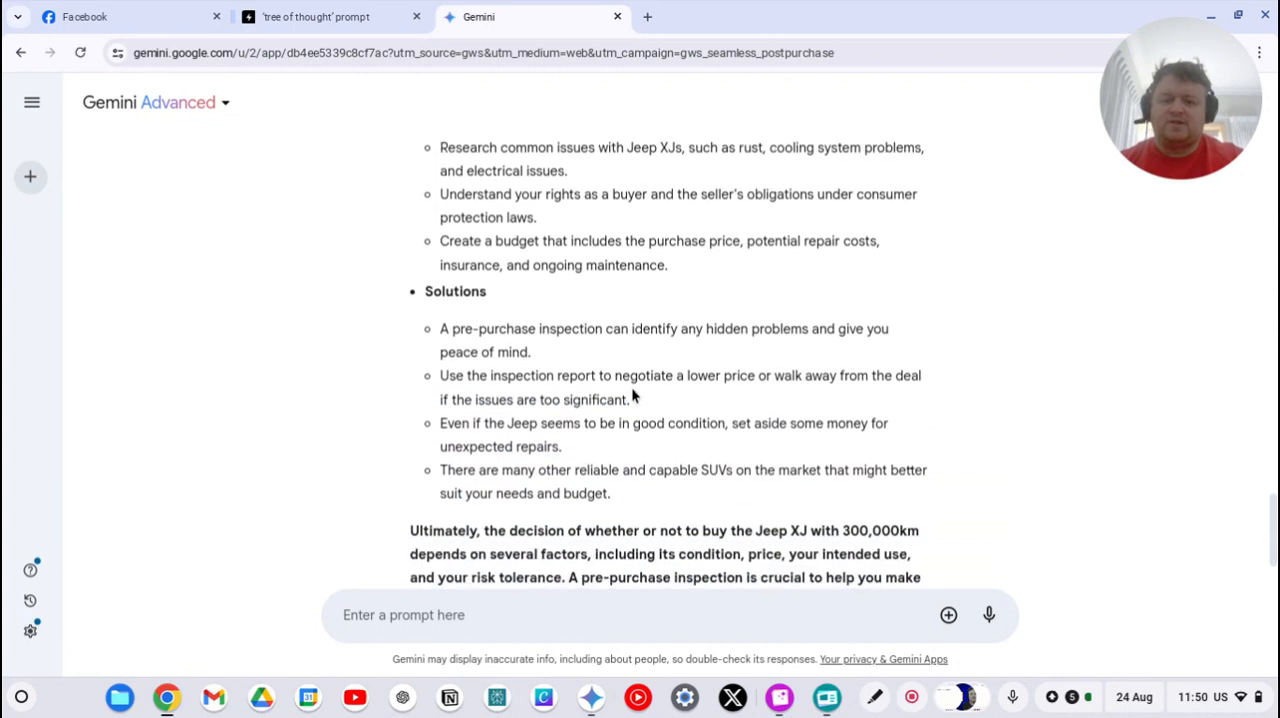
scroll(down, 3)
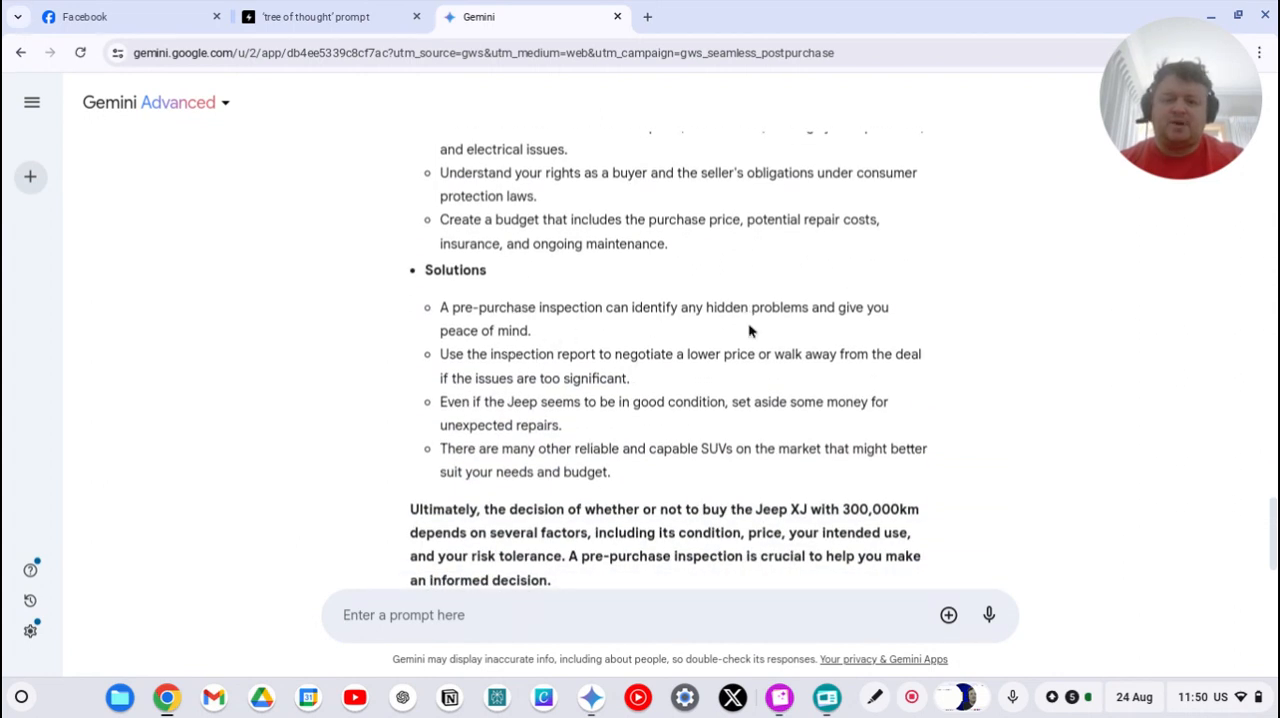
mouse_move(640, 360)
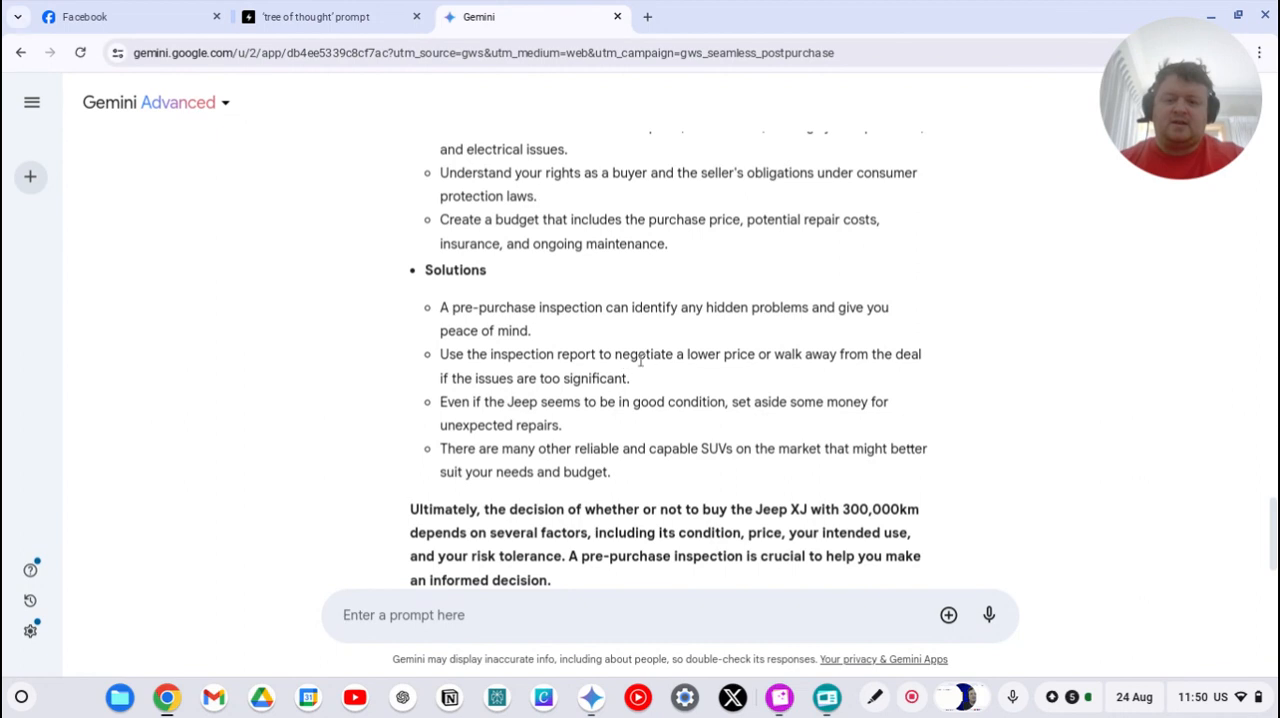
mouse_move(504, 408)
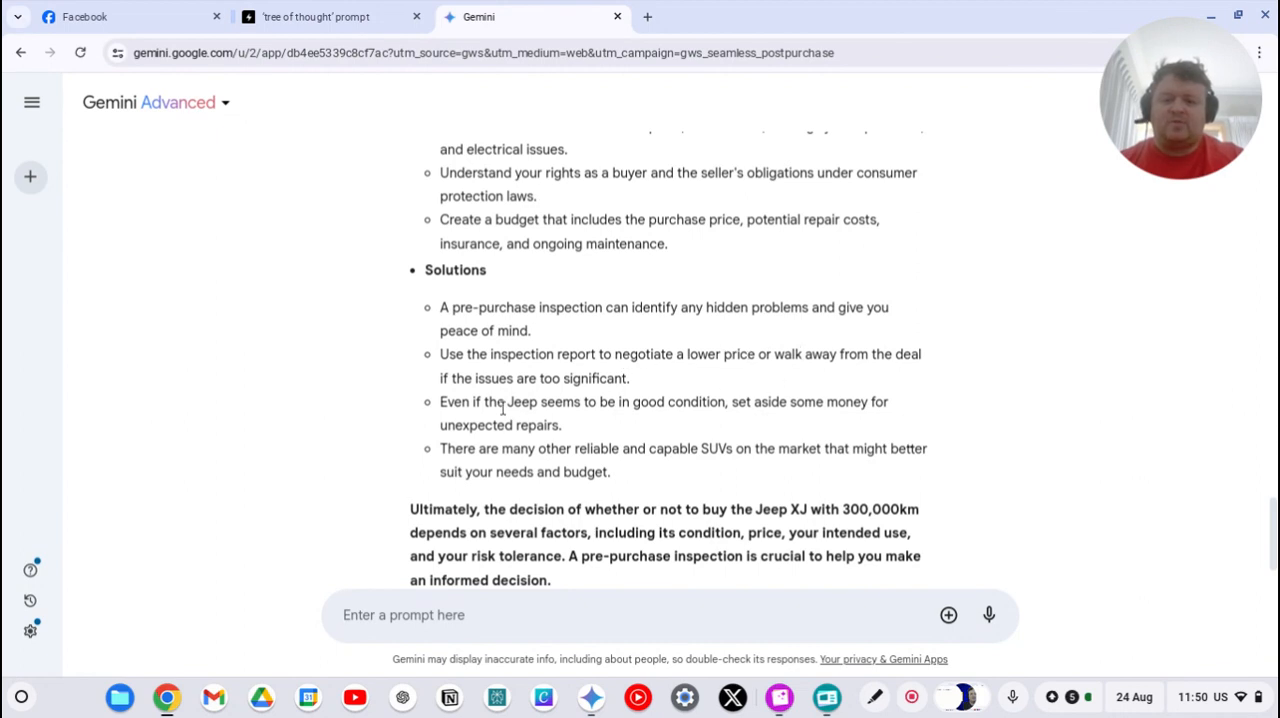
mouse_move(848, 410)
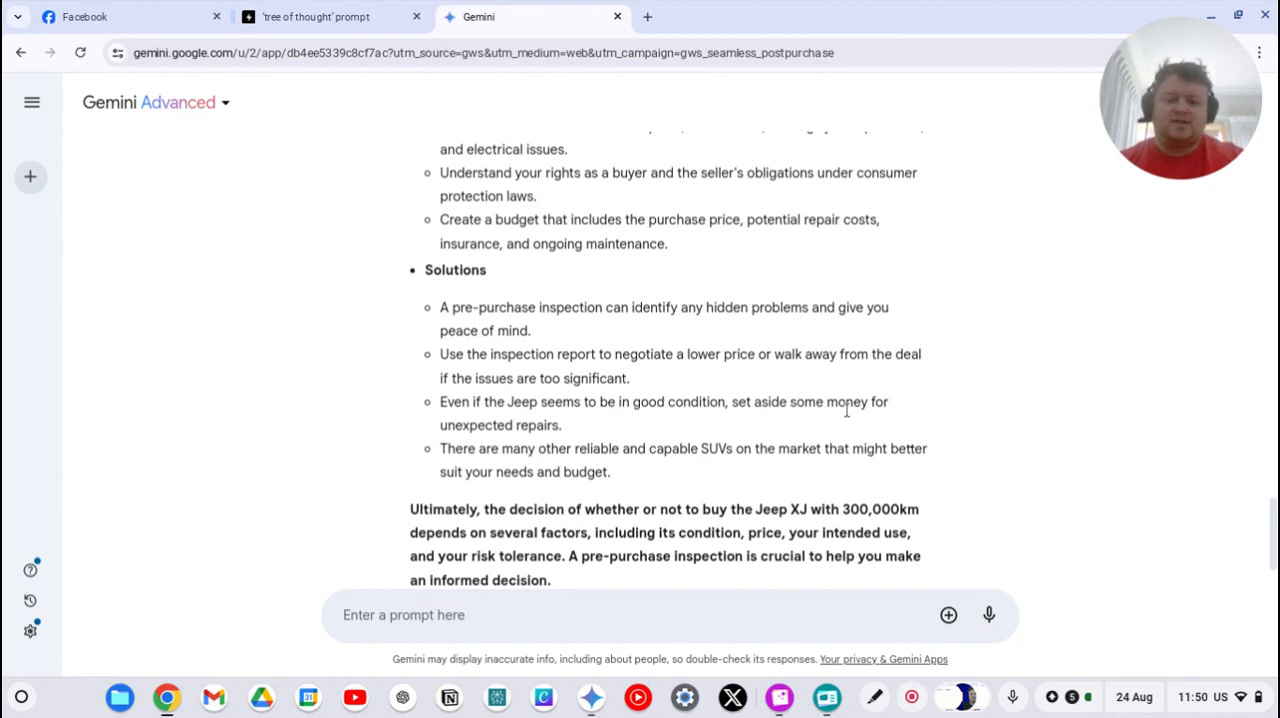
scroll(down, 3)
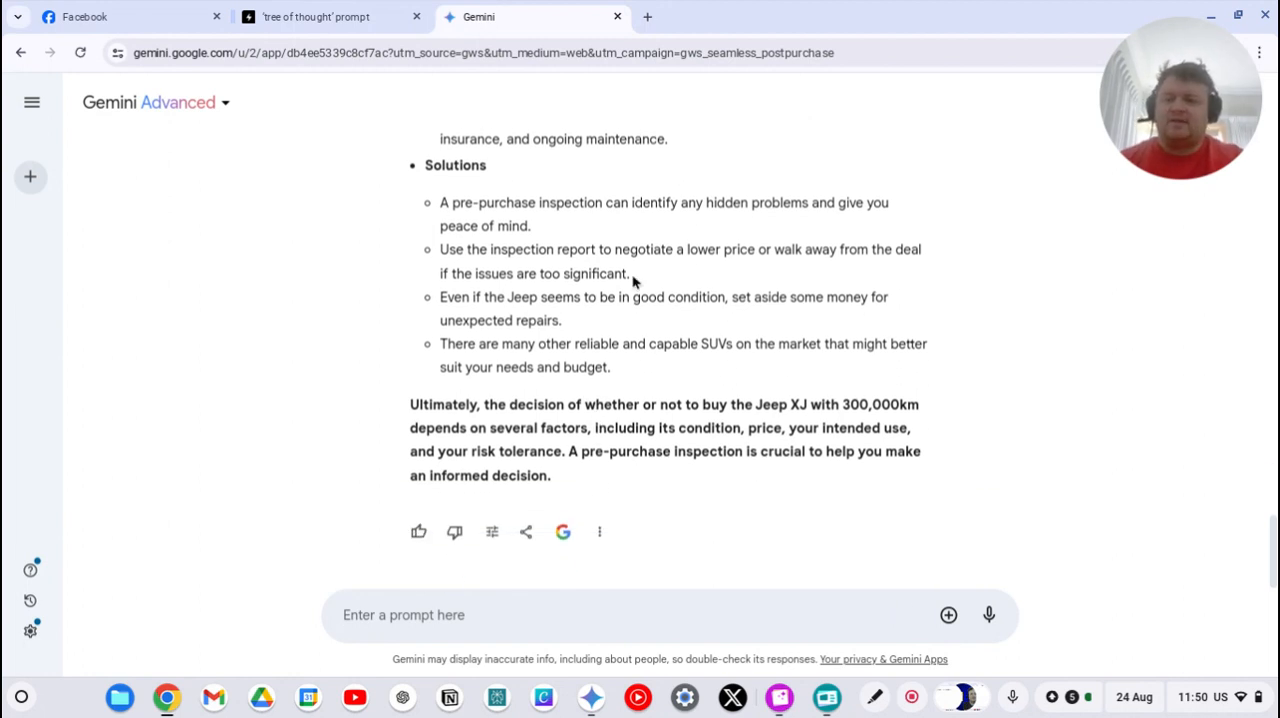
mouse_move(636, 292)
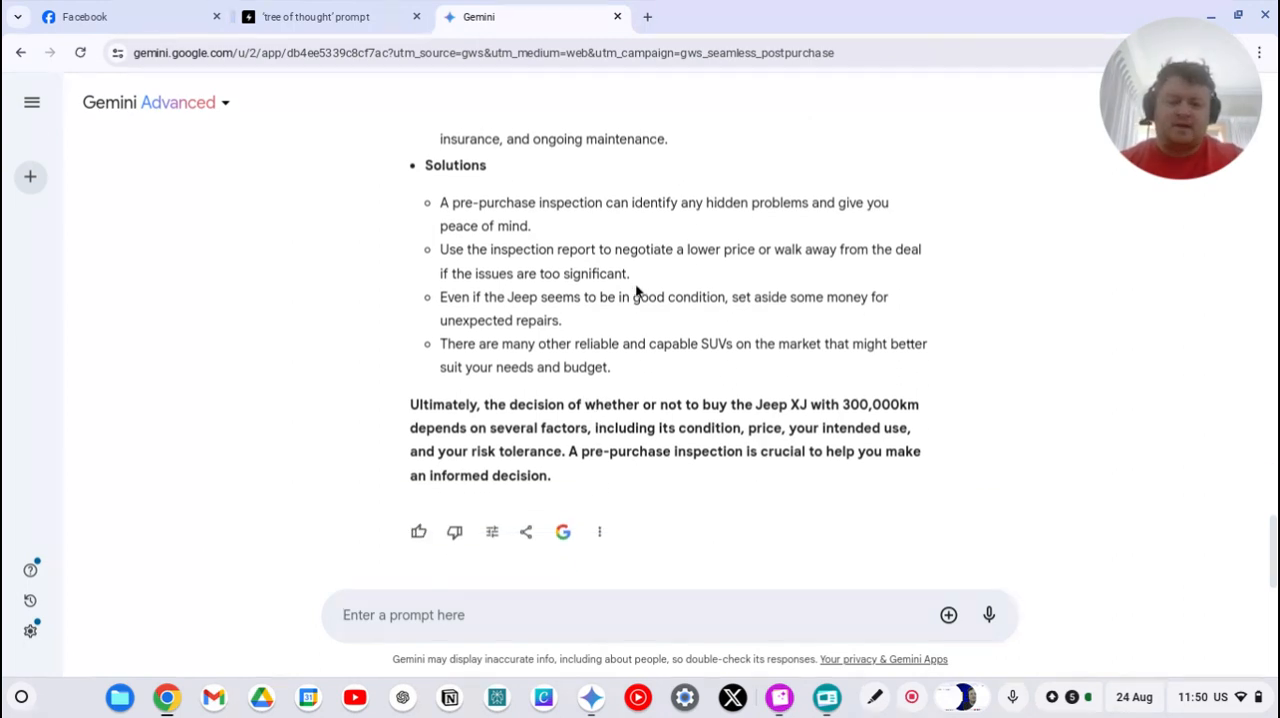